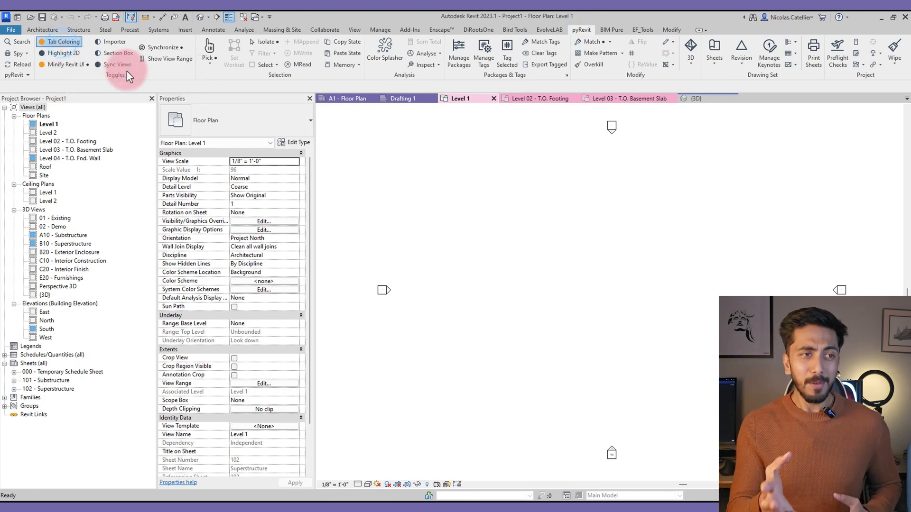
mouse_move(58, 42)
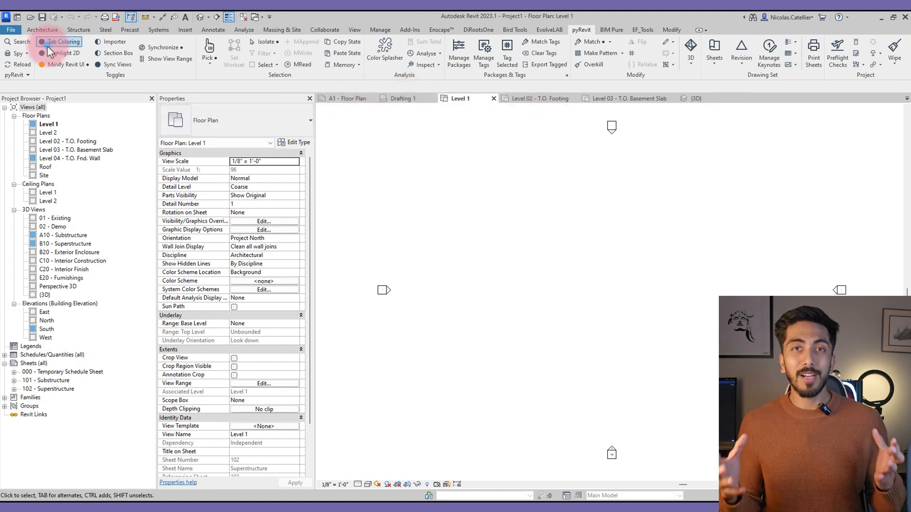
Expand the pyRevit panel on the pyRevit tab to reveal About, Update, Extensions and Settings
click(60, 41)
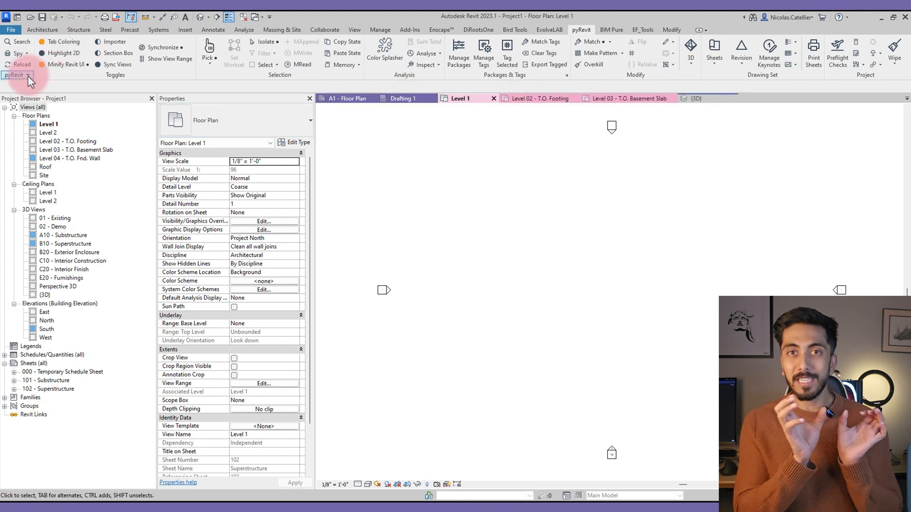
click(14, 75)
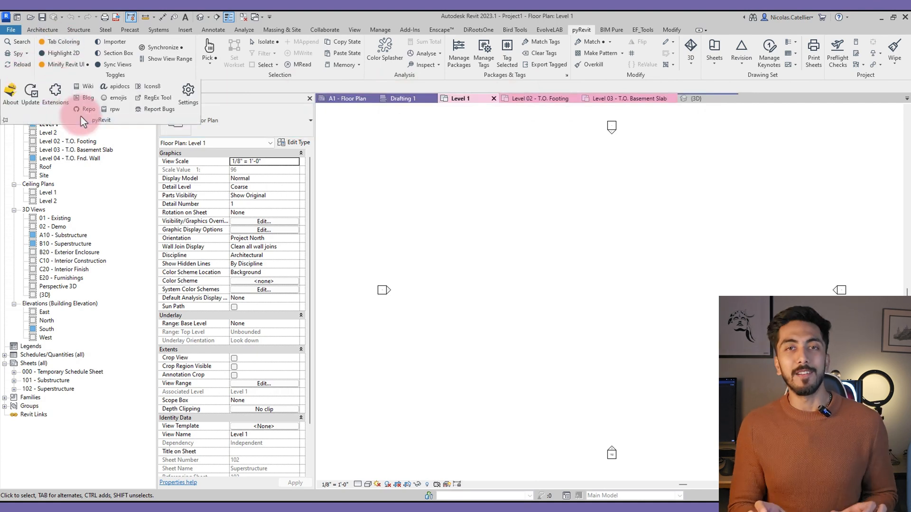
Open pyRevit Settings and expand the UI/UX section to view Tab Coloring options
click(188, 90)
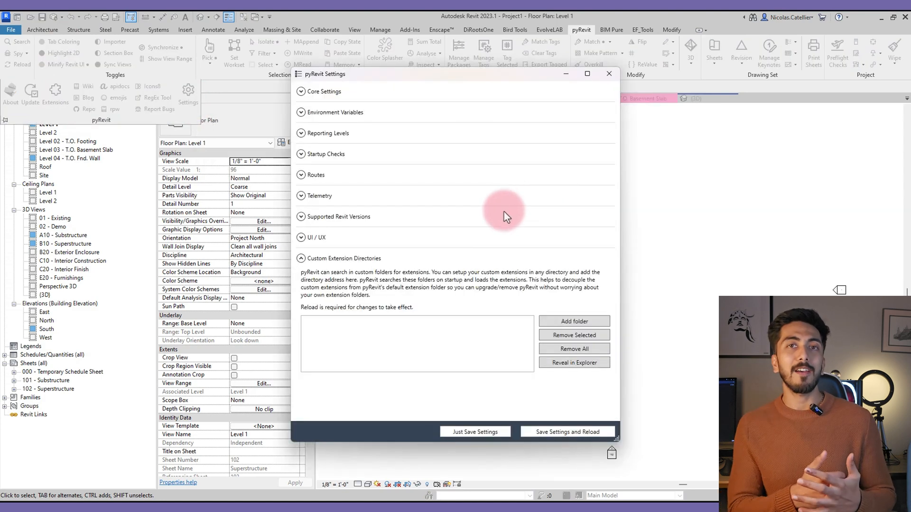
click(301, 238)
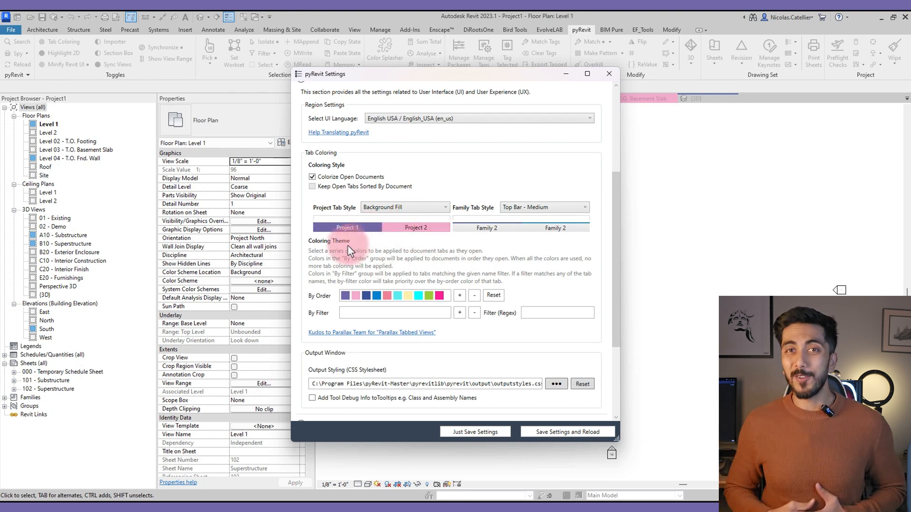
mouse_move(360, 250)
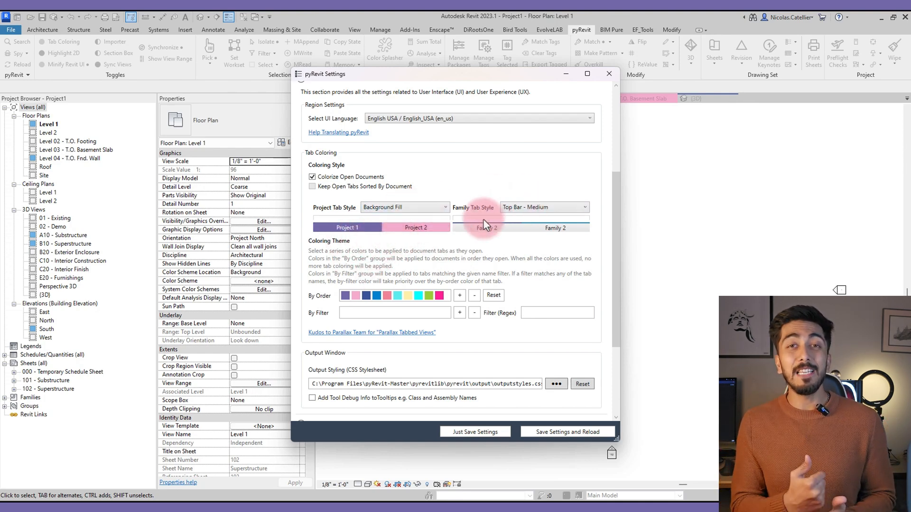
click(543, 207)
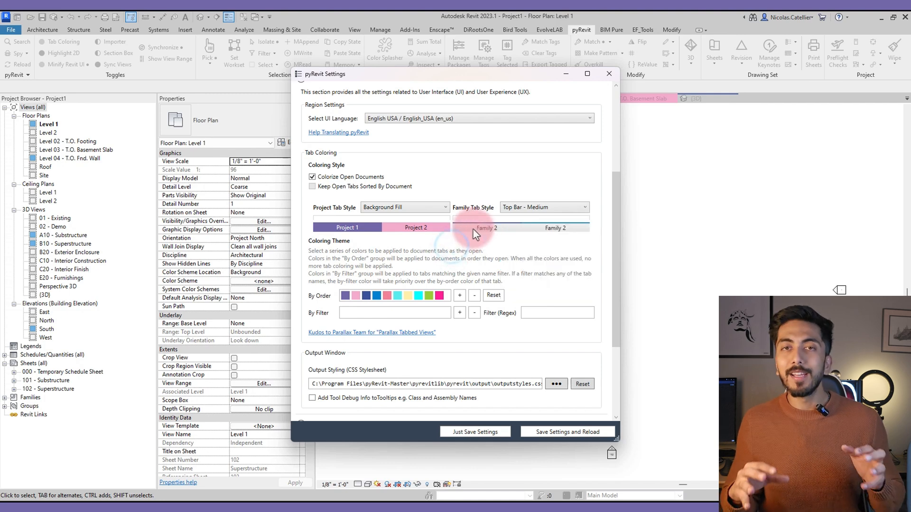
click(543, 206)
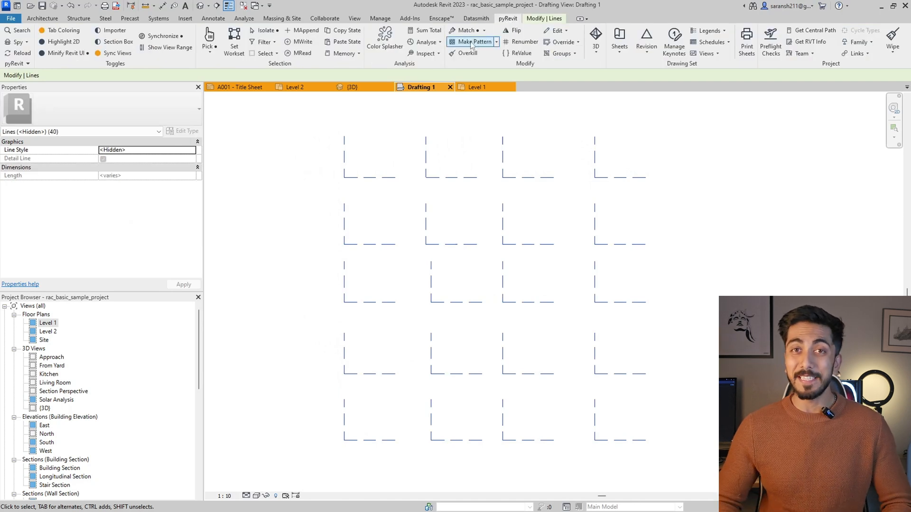
mouse_move(471, 41)
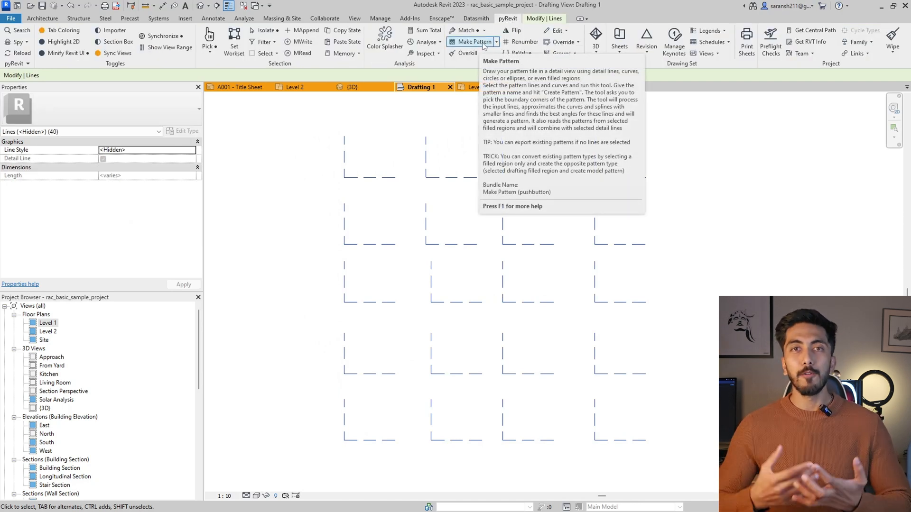
Name the new pattern 'new patter', tick Create Filled Region and create the pattern
click(471, 41)
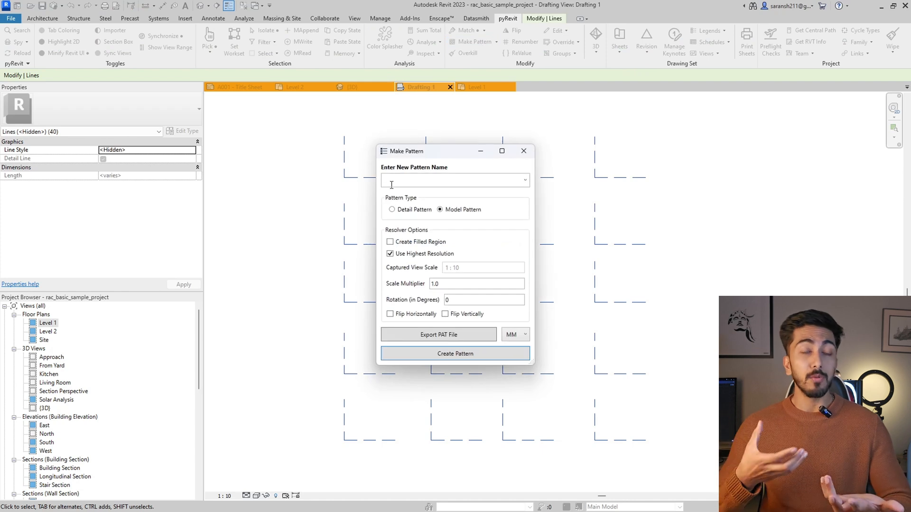
text(new patter)
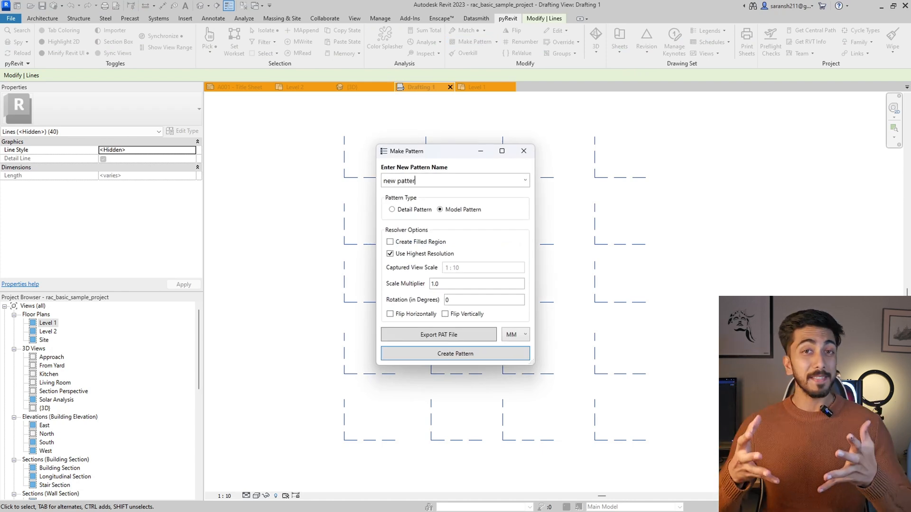
click(390, 242)
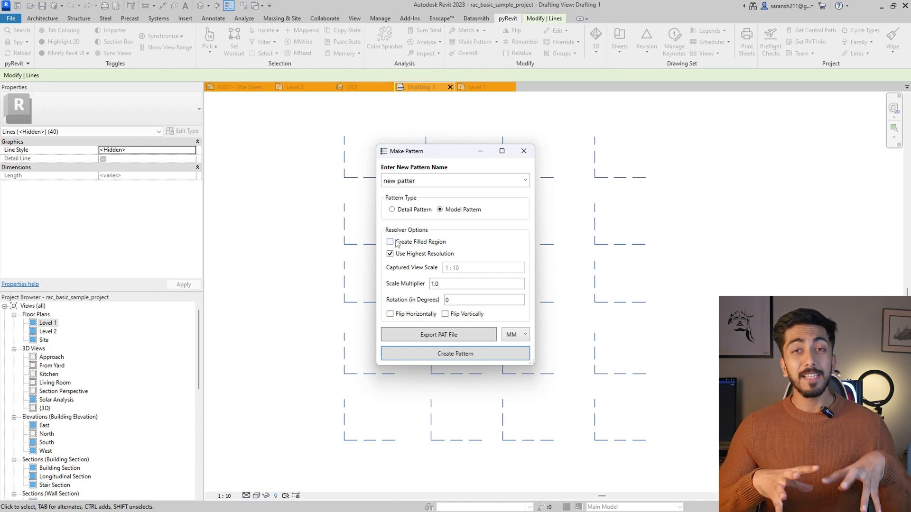
click(390, 242)
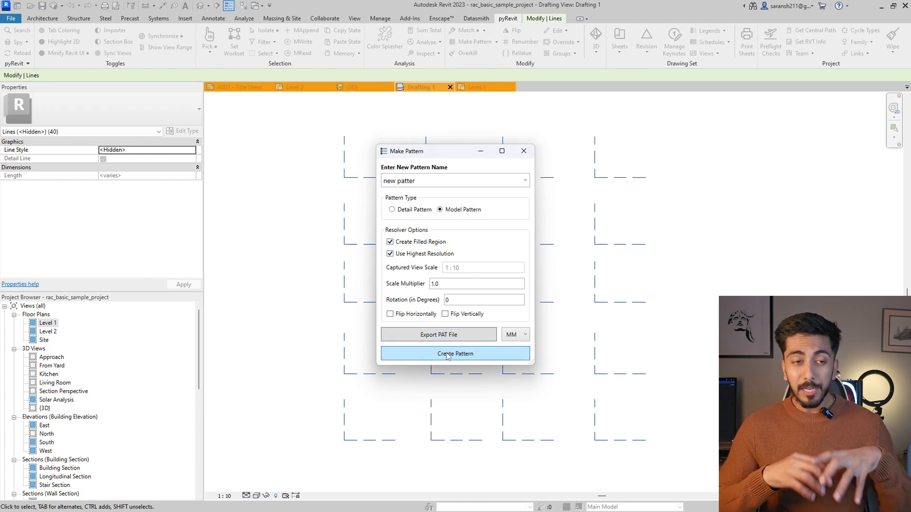
click(454, 353)
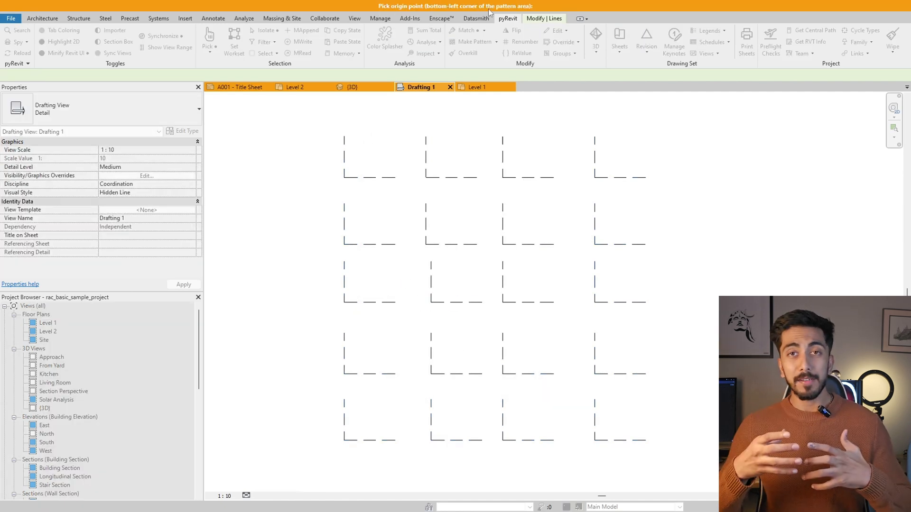
Pick the pattern tile's two corners and dismiss the pattern-created confirmation
click(344, 440)
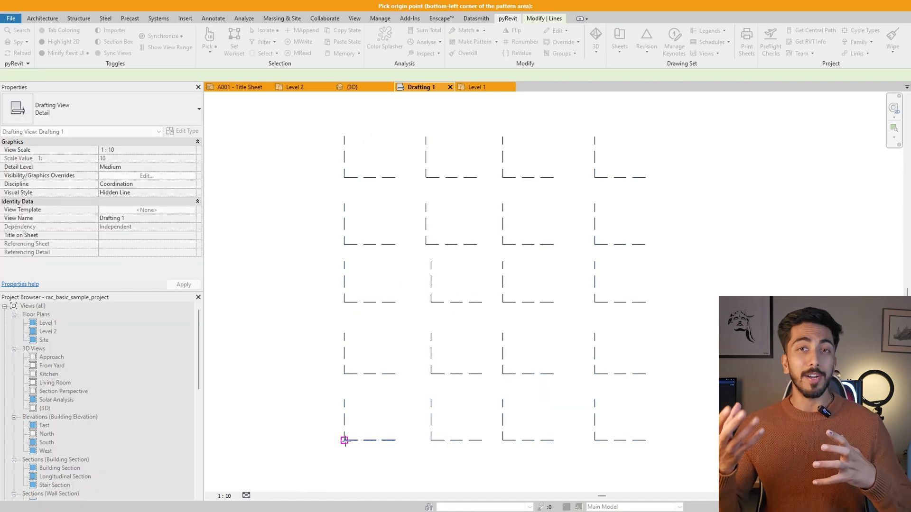
click(344, 440)
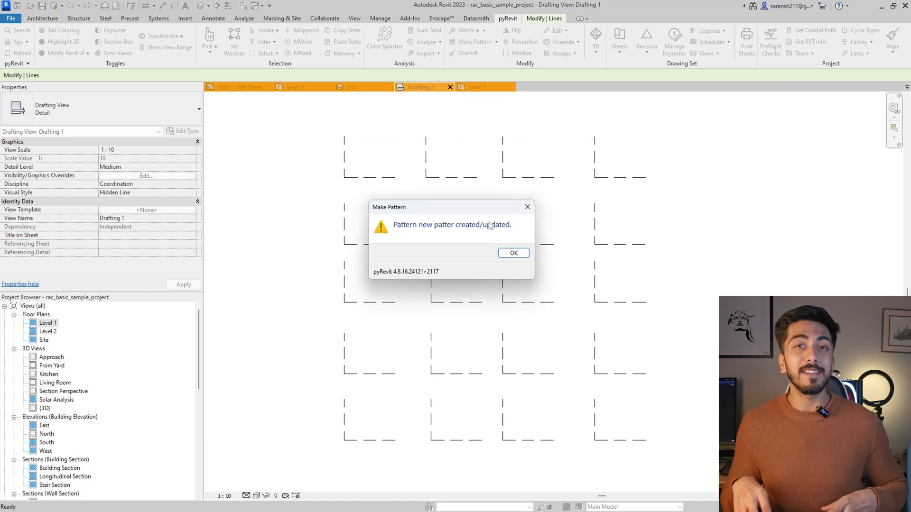
click(513, 252)
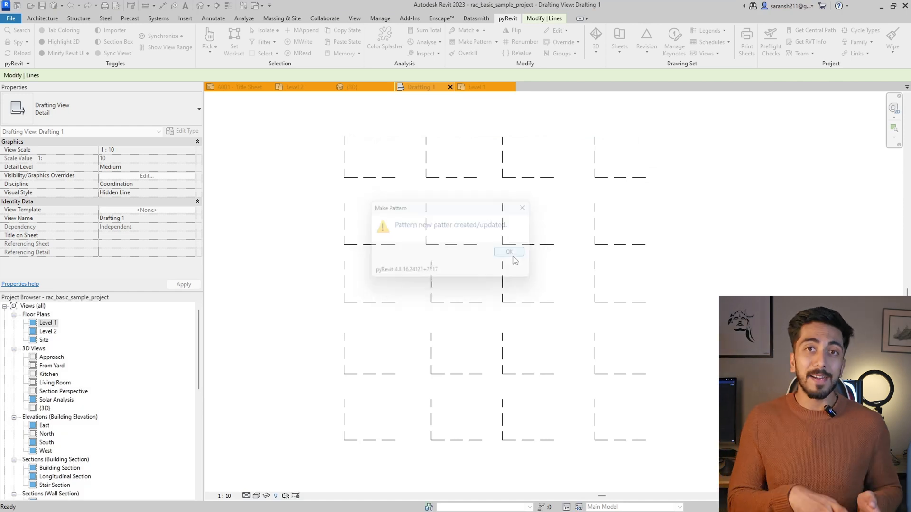
Clear the selection and start a Filled Region using the 'new patter' type
click(509, 252)
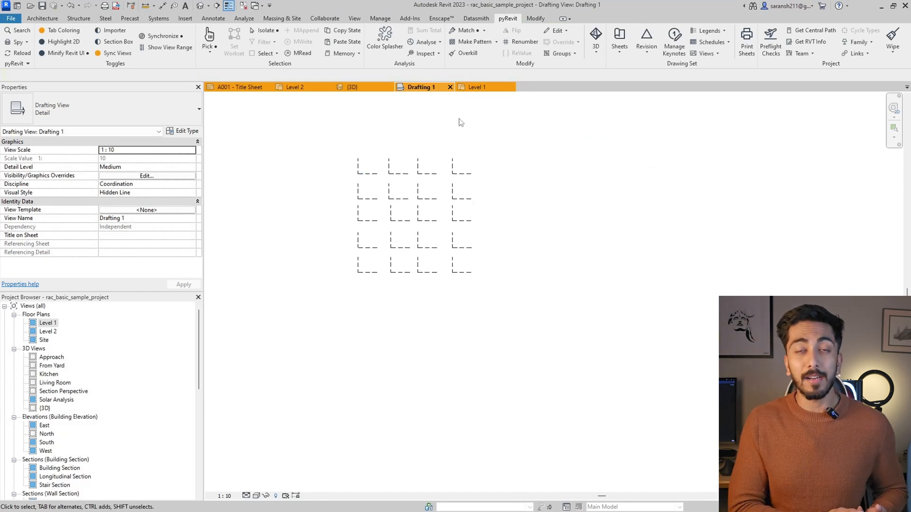
click(213, 18)
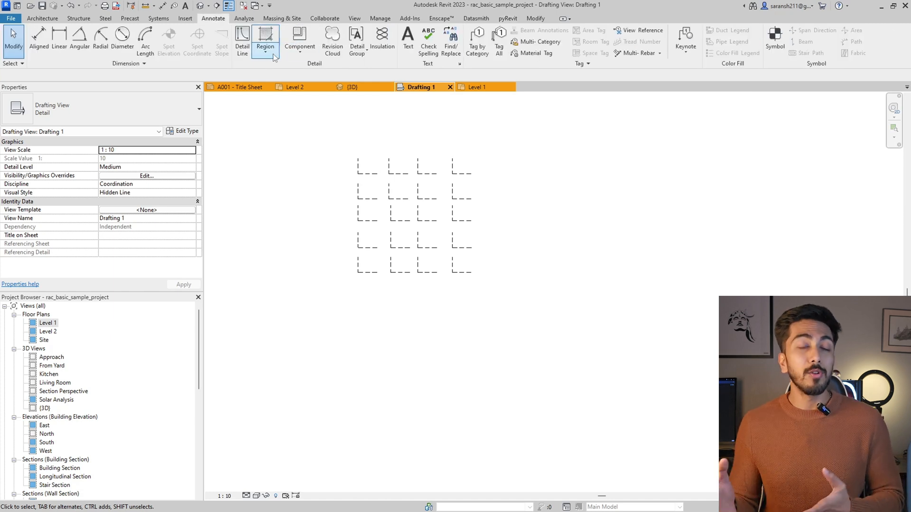
click(265, 34)
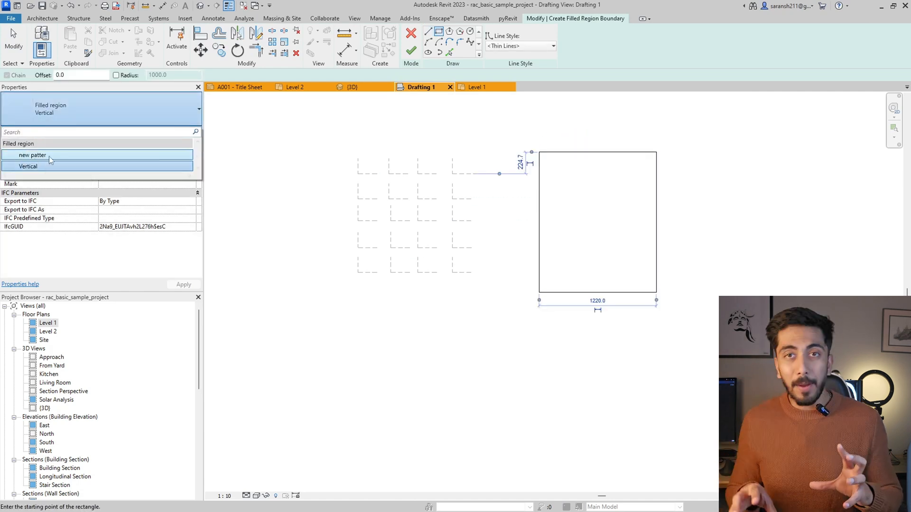
click(34, 155)
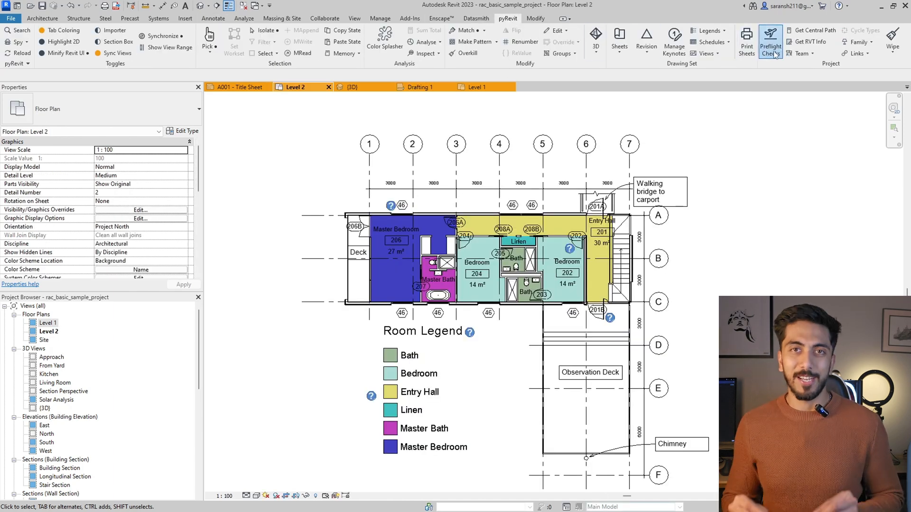
Run the Model Checker preflight check and scroll through the report's model statistics
click(769, 41)
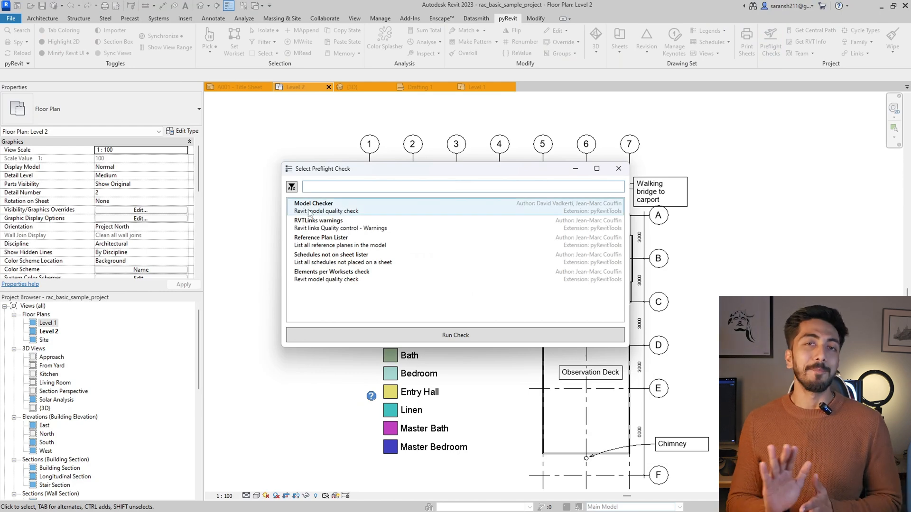
click(618, 168)
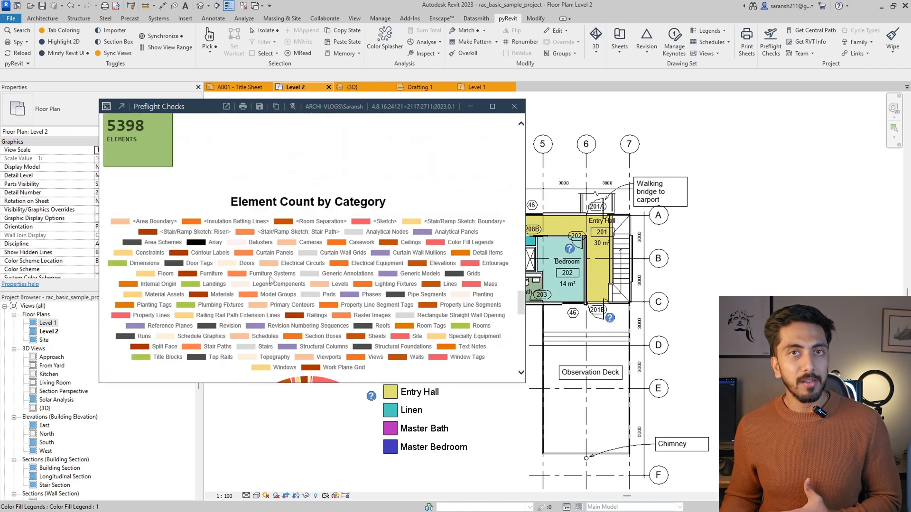
scroll(down, 3)
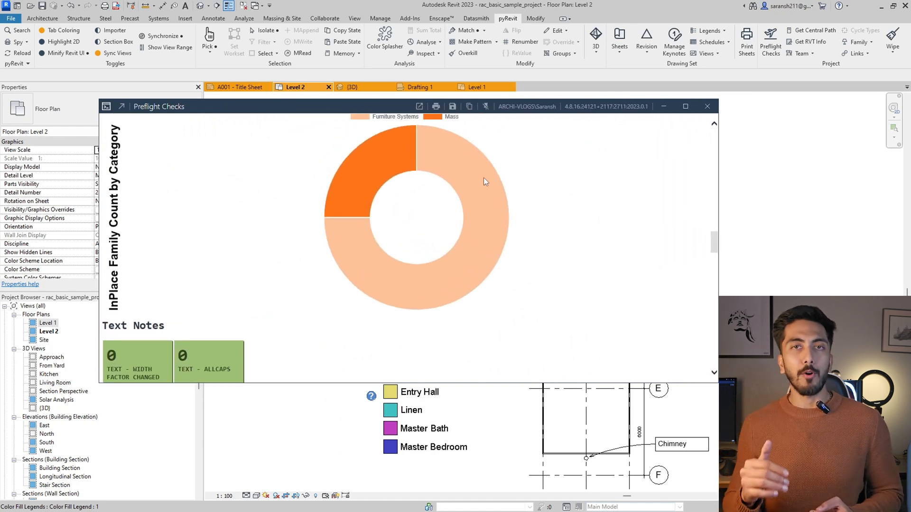
scroll(down, 3)
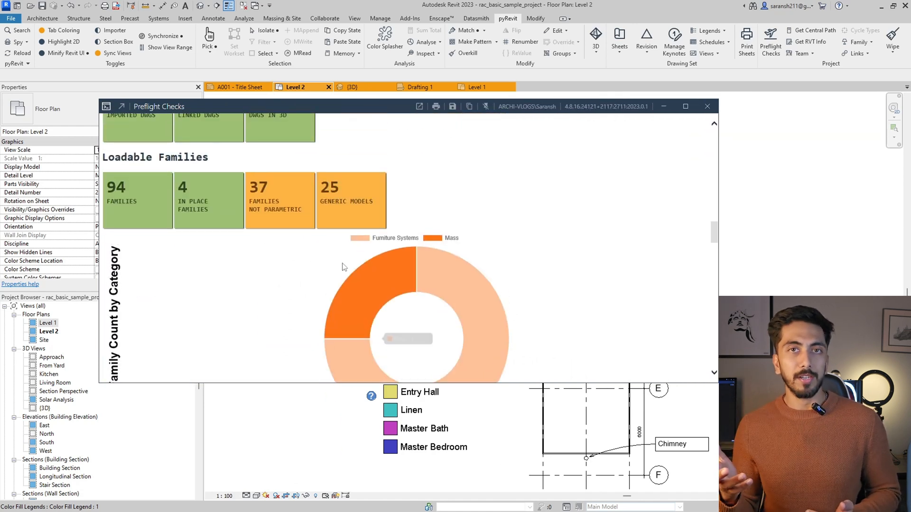
scroll(down, 3)
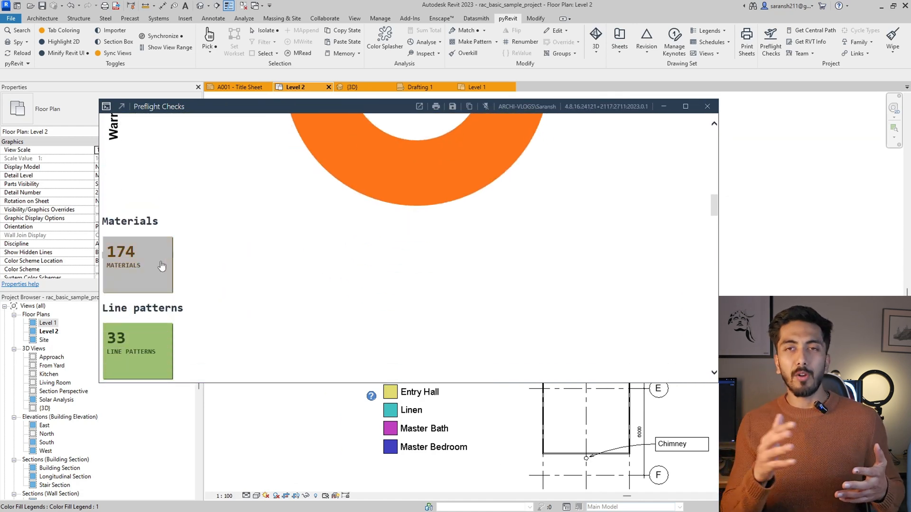
scroll(down, 3)
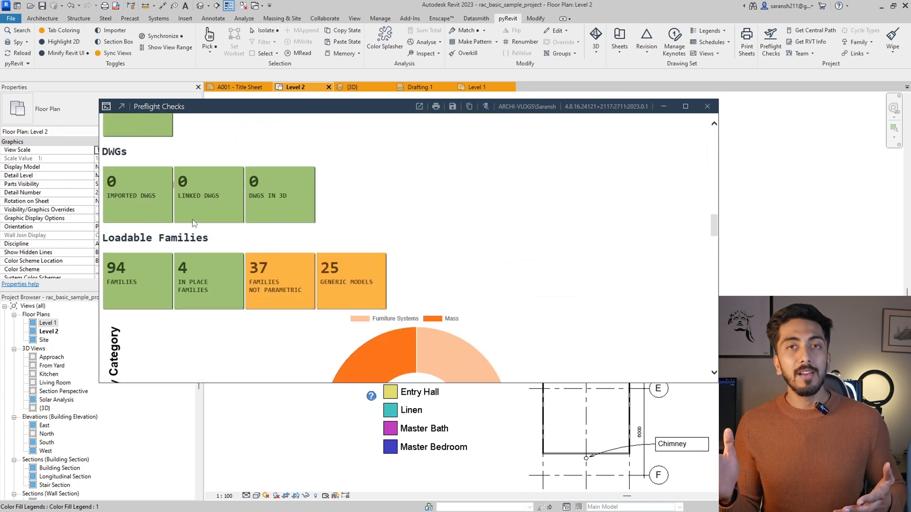
scroll(down, 3)
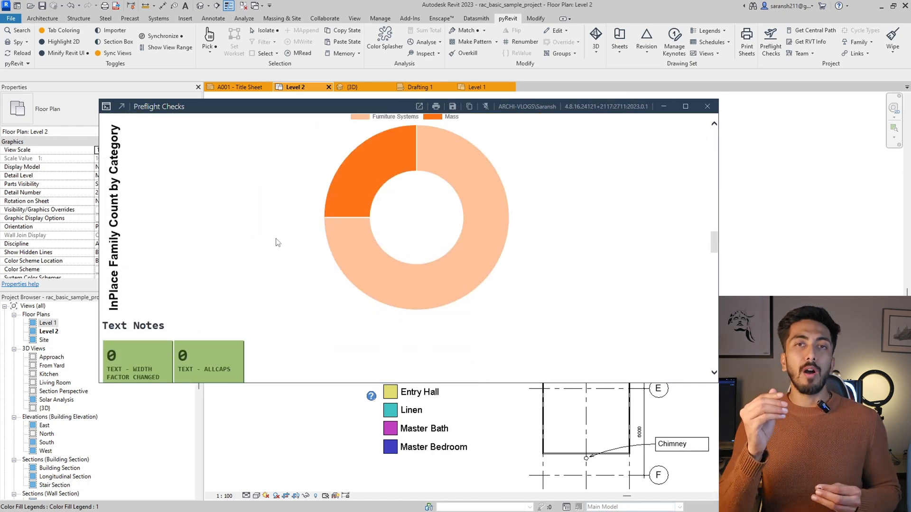
scroll(down, 3)
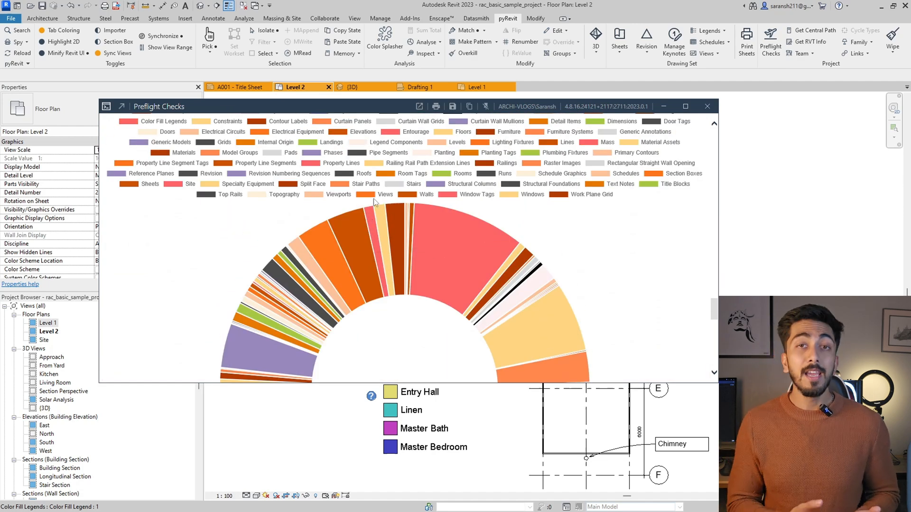
mouse_move(435, 189)
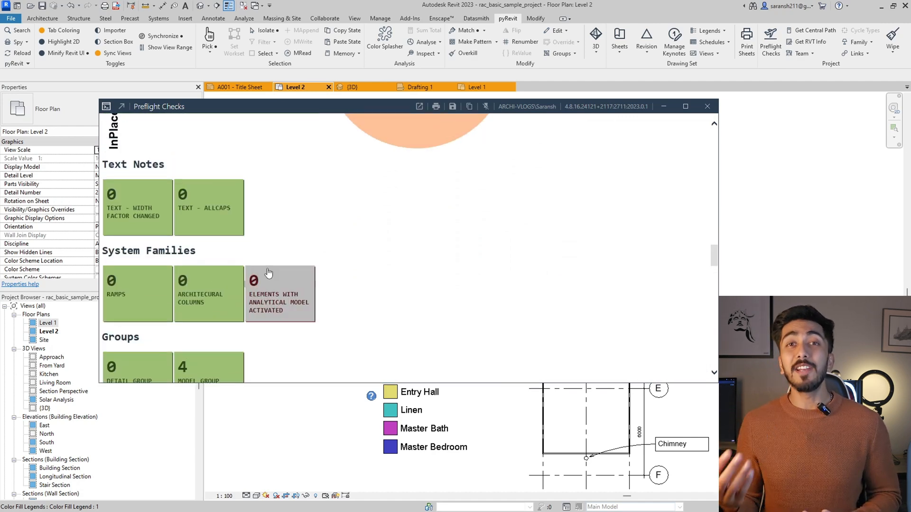
scroll(down, 3)
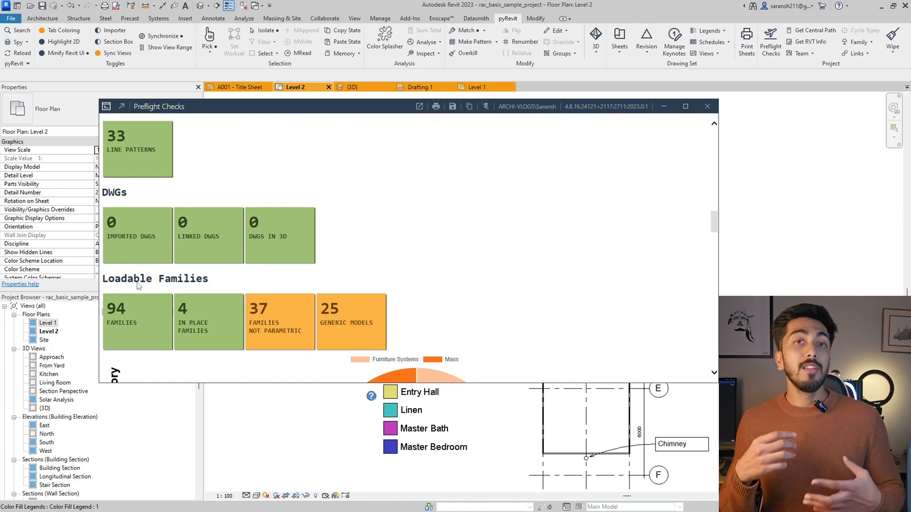
mouse_move(135, 253)
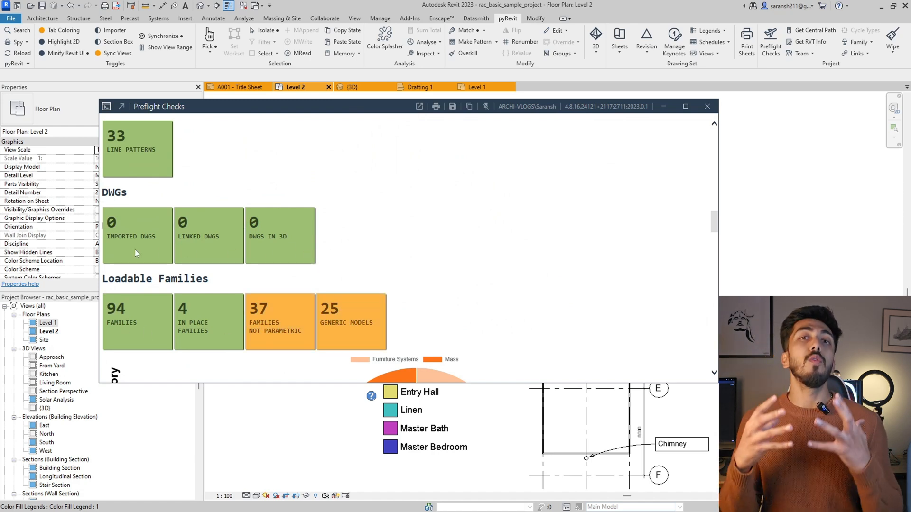
scroll(down, 3)
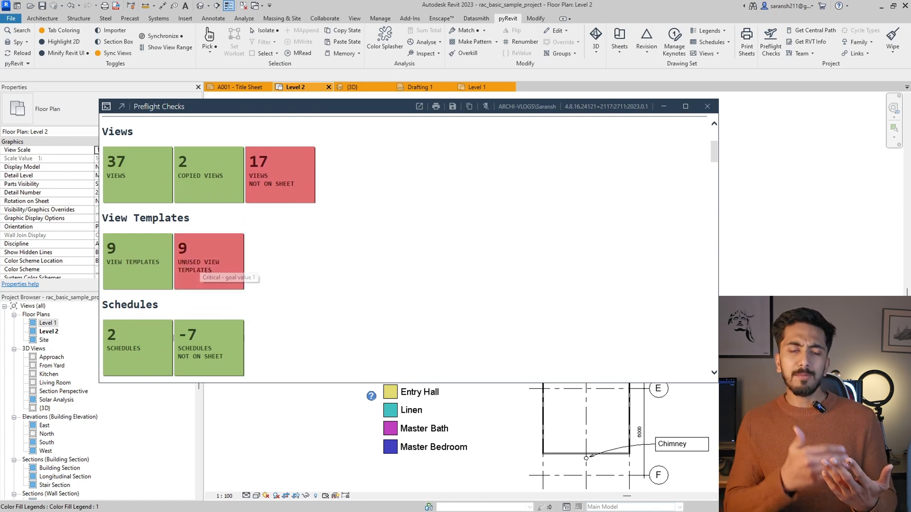
mouse_move(209, 348)
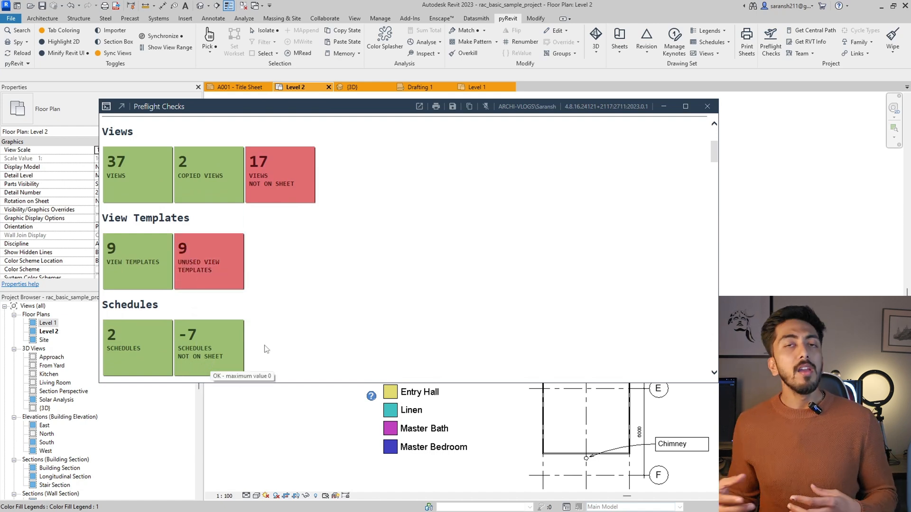
mouse_move(667, 442)
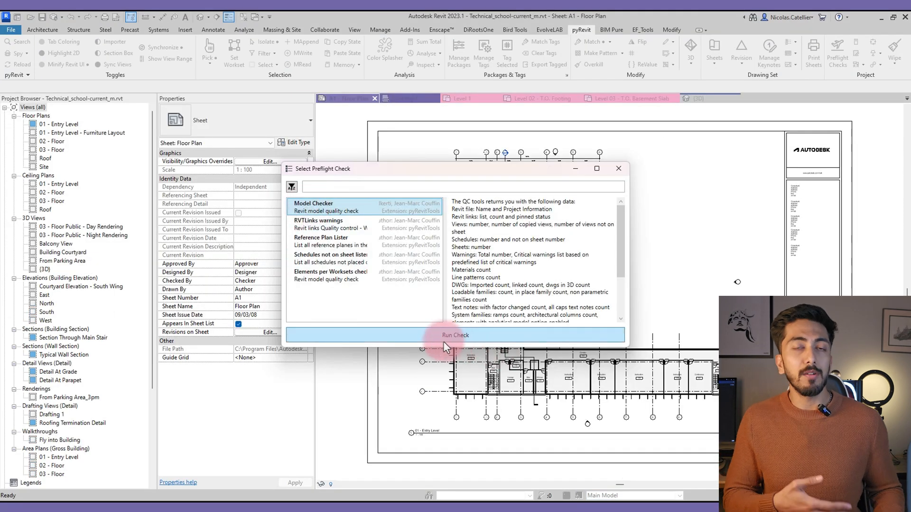
Run Model Checker on the school project and scroll to its views, templates and schedules
click(455, 334)
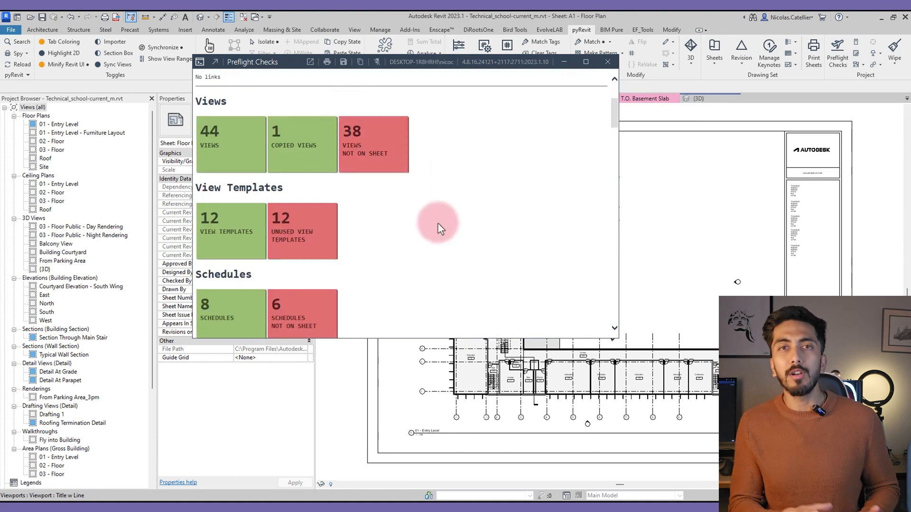
mouse_move(290, 277)
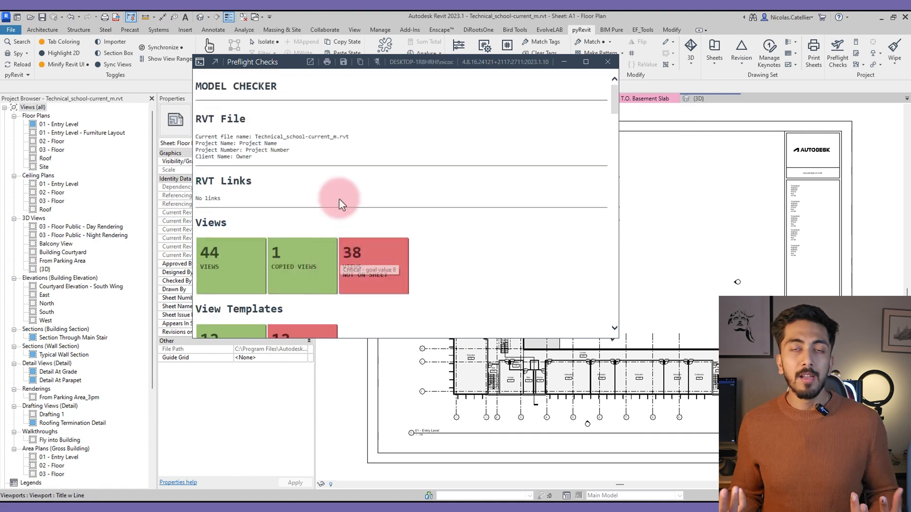
mouse_move(289, 200)
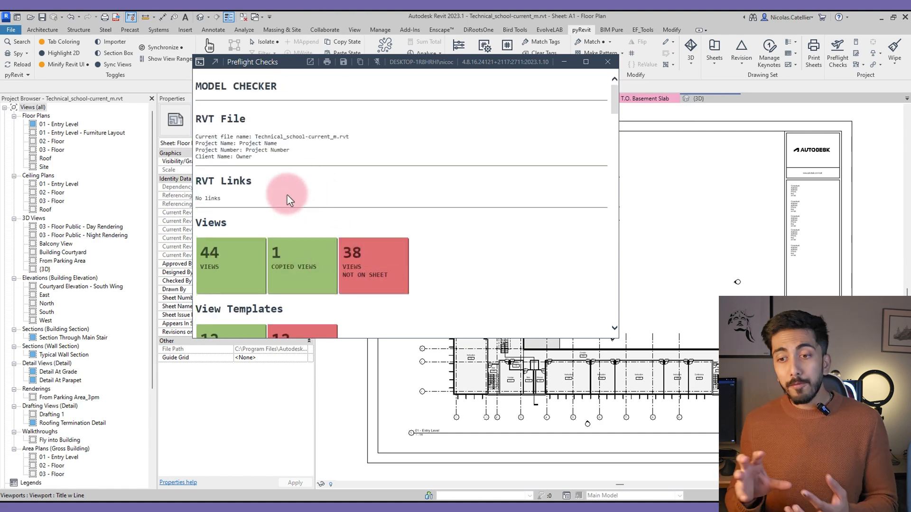
scroll(down, 3)
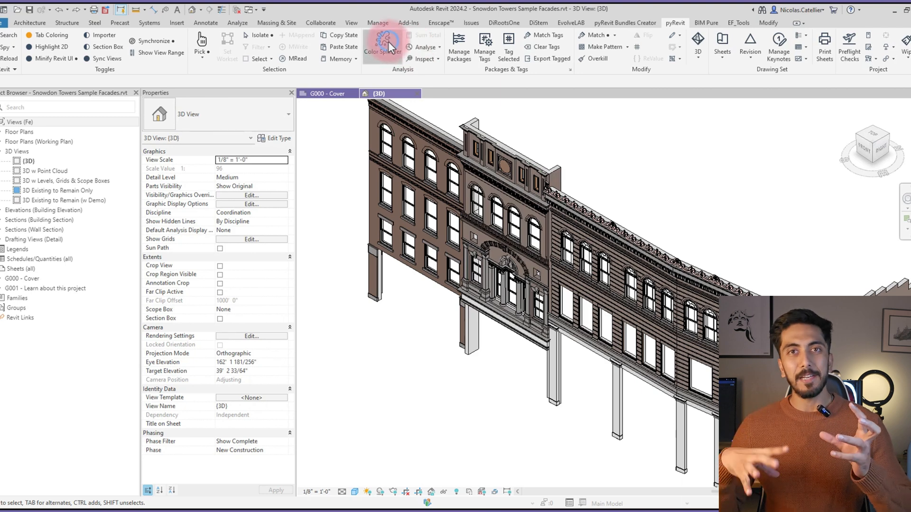
In Color Splasher, colour the Walls category by Type Name
click(382, 43)
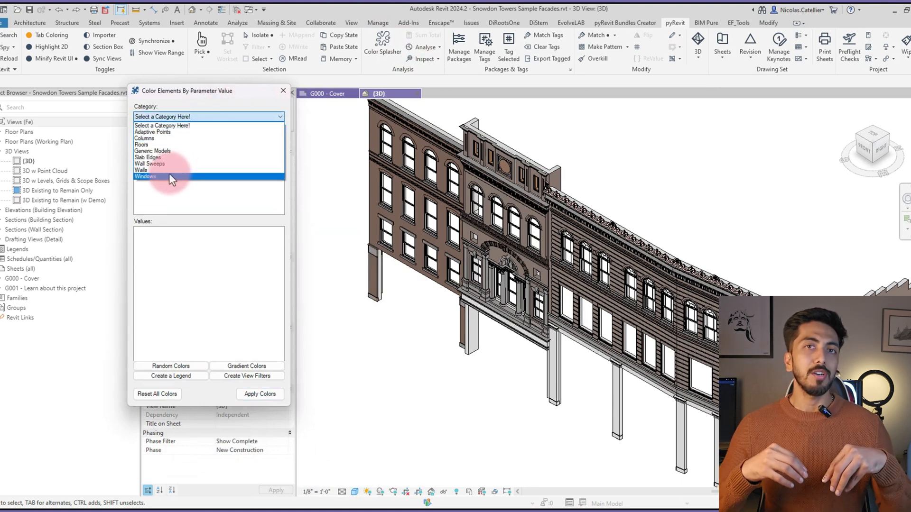
mouse_move(145, 170)
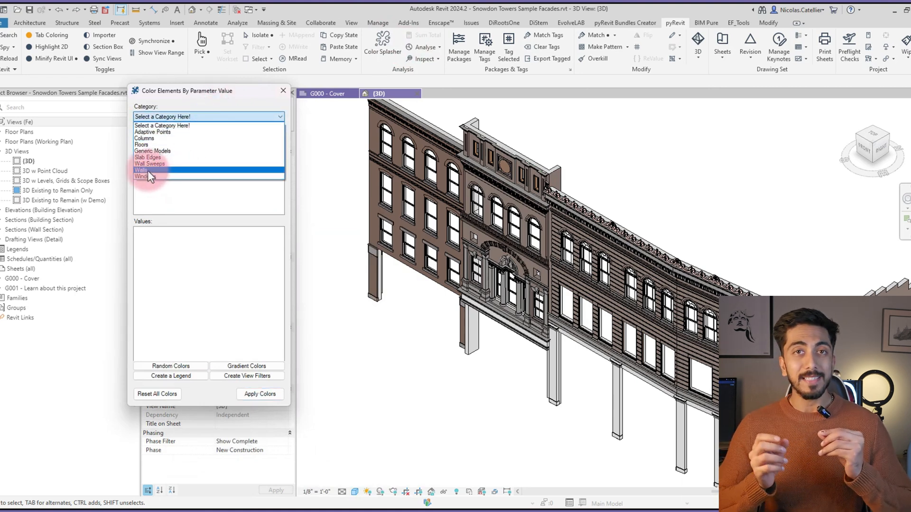
click(142, 170)
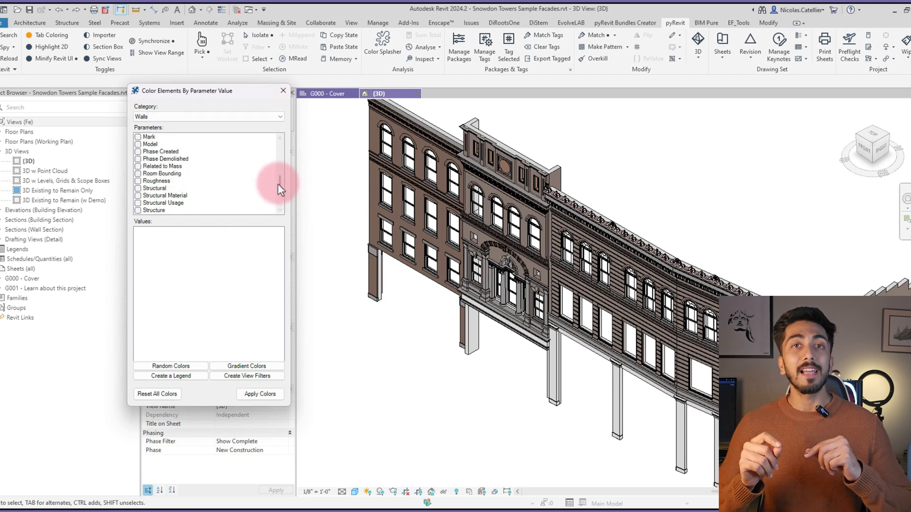
scroll(down, 3)
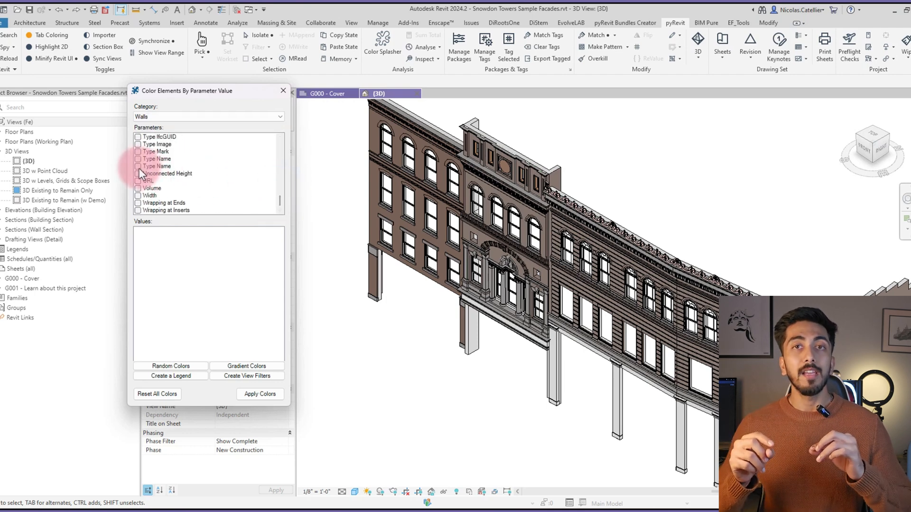
click(157, 166)
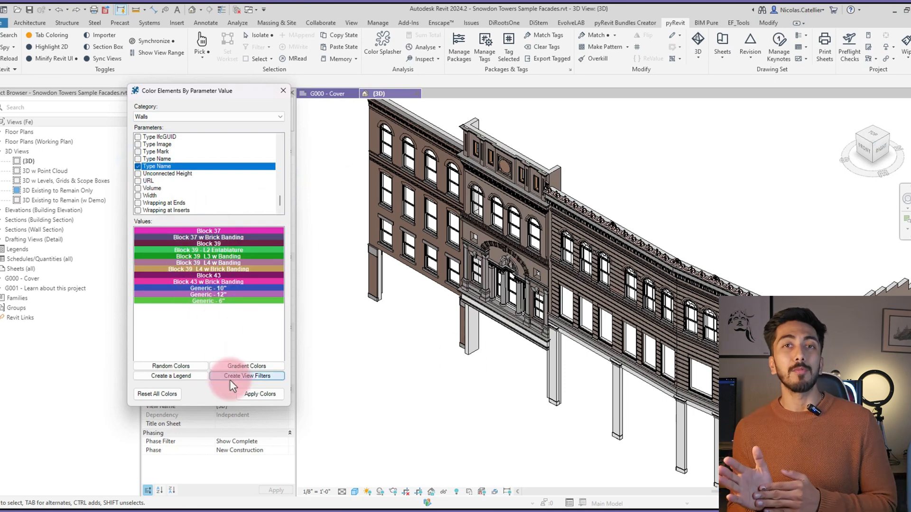
click(260, 394)
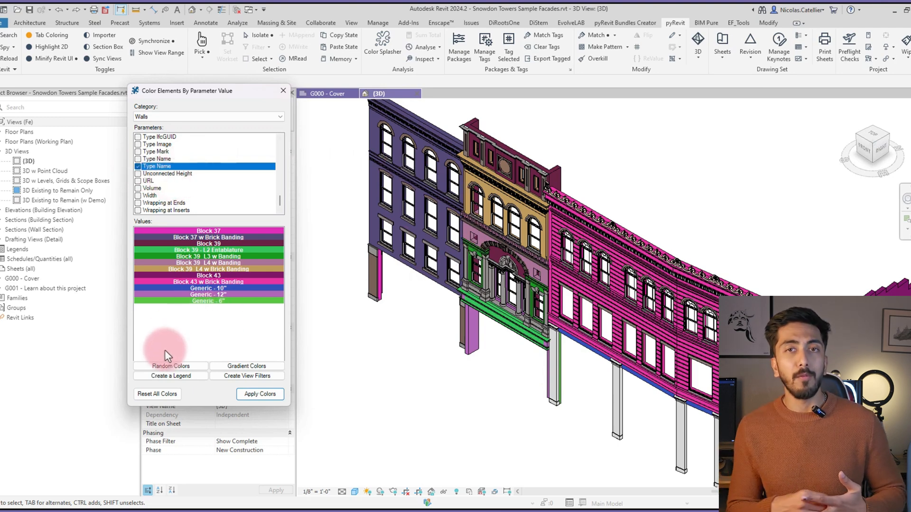
Recolour the walls by Length using gradient colours
click(245, 365)
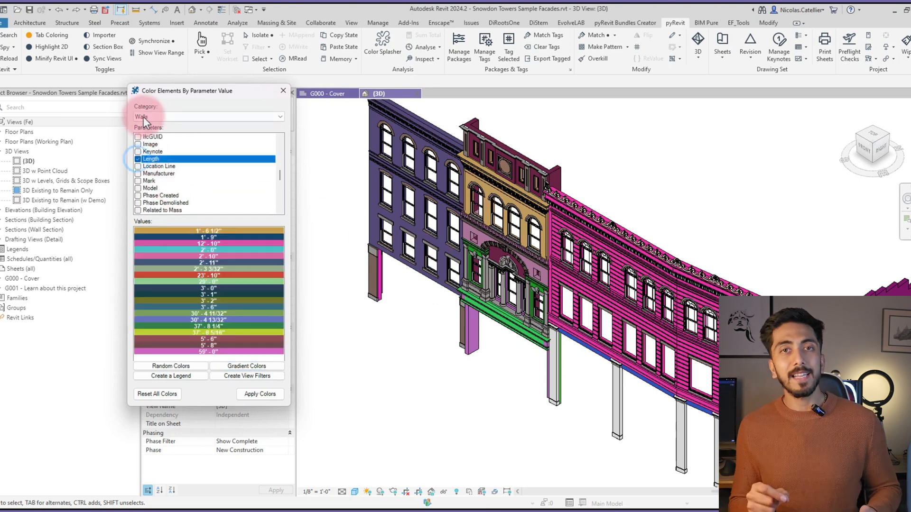
click(246, 366)
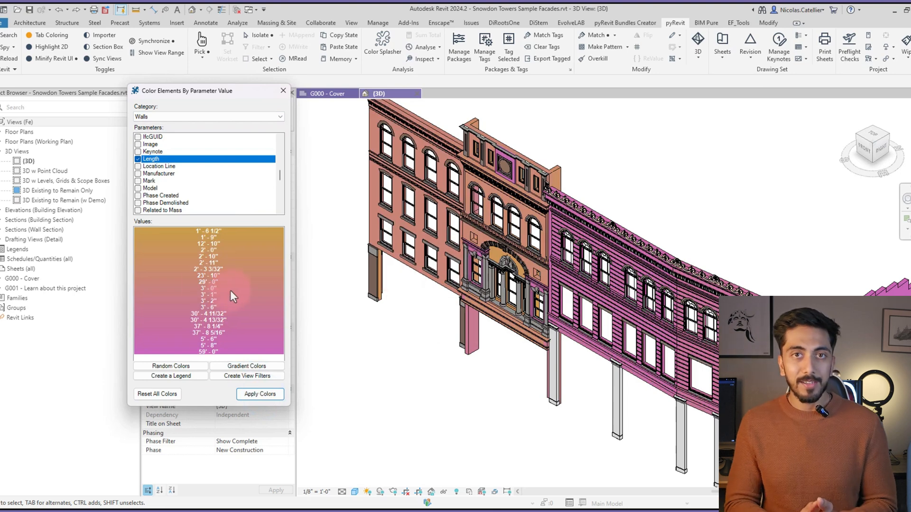
scroll(down, 3)
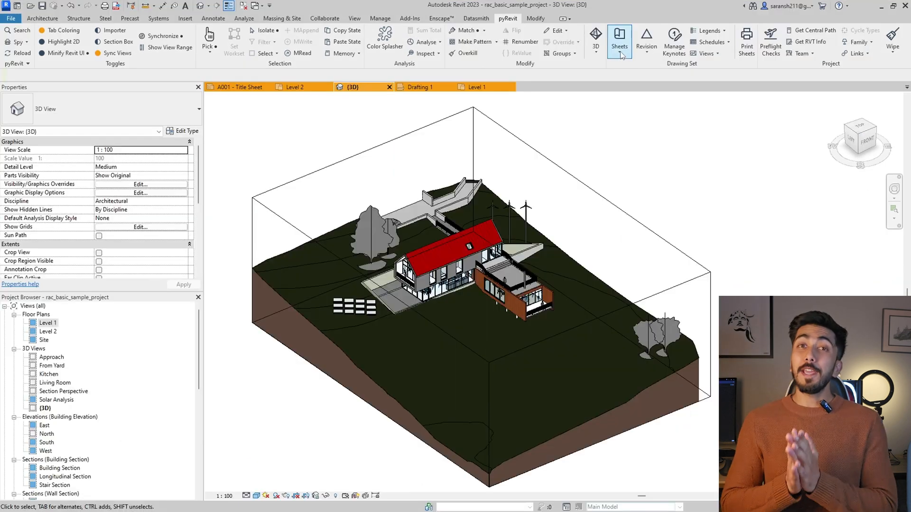
In Batch Sheet Maker, enter A005 WALLS through A210 PLAN LEVEL2 and create with A1 metric
click(618, 41)
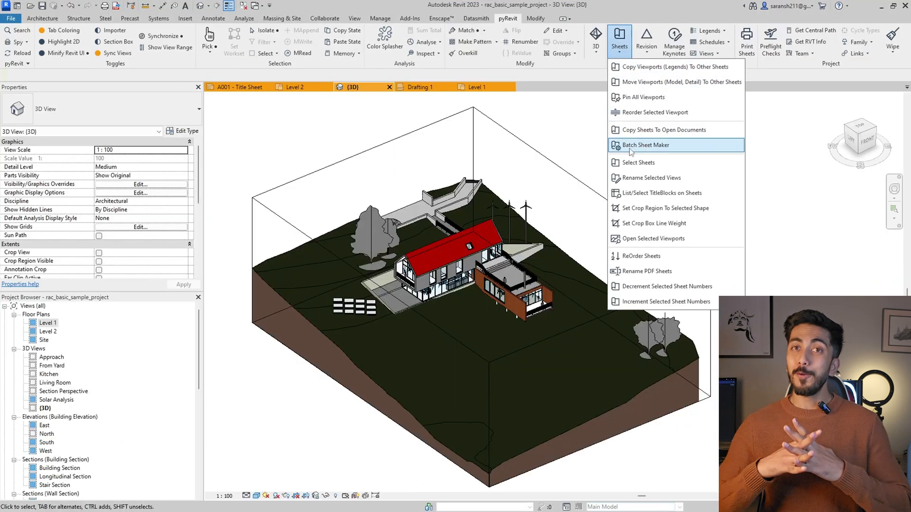
click(644, 144)
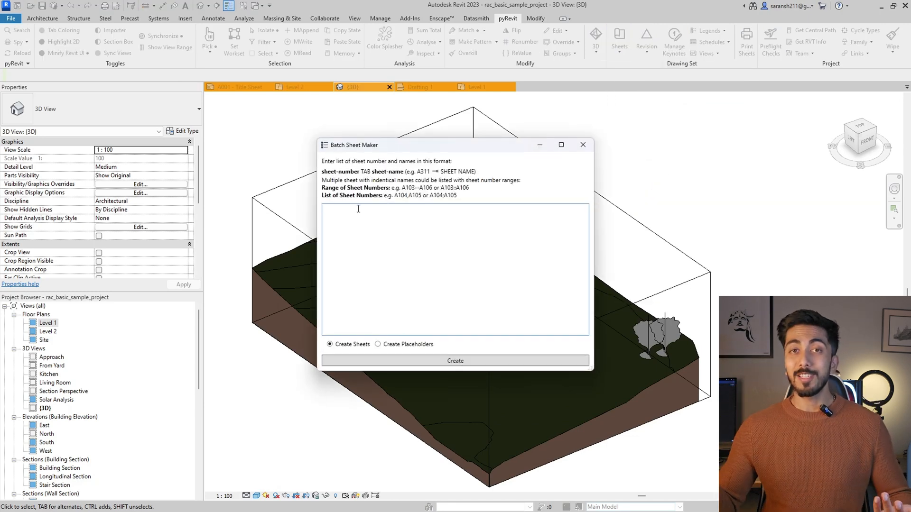
click(357, 210)
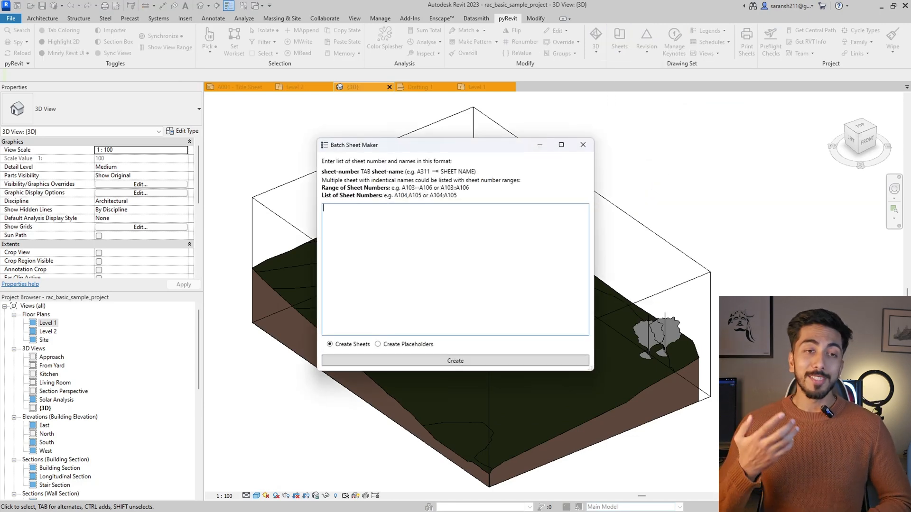
text(A005)
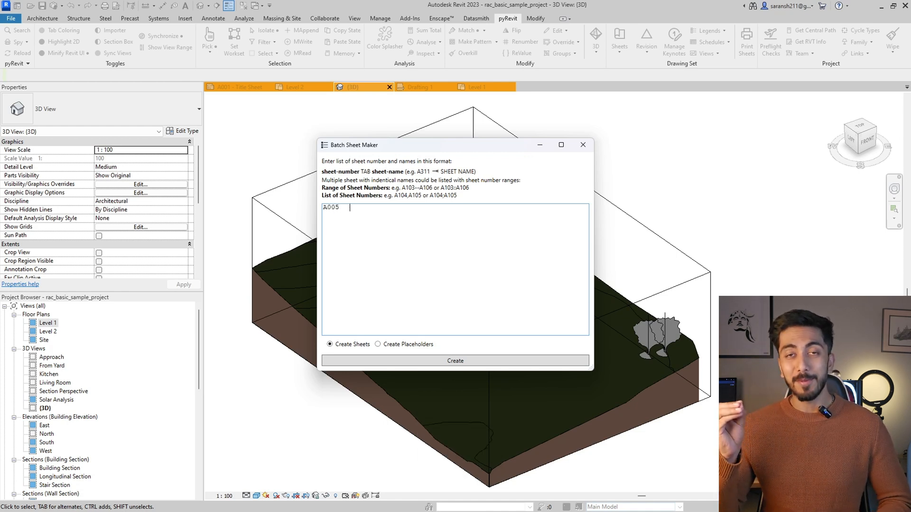
text(WALLS)
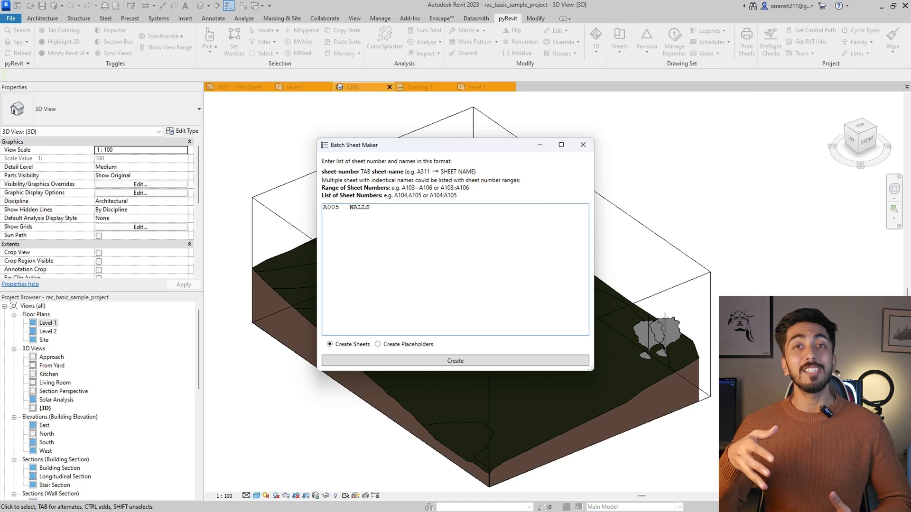
text(A006	WINDOWS)
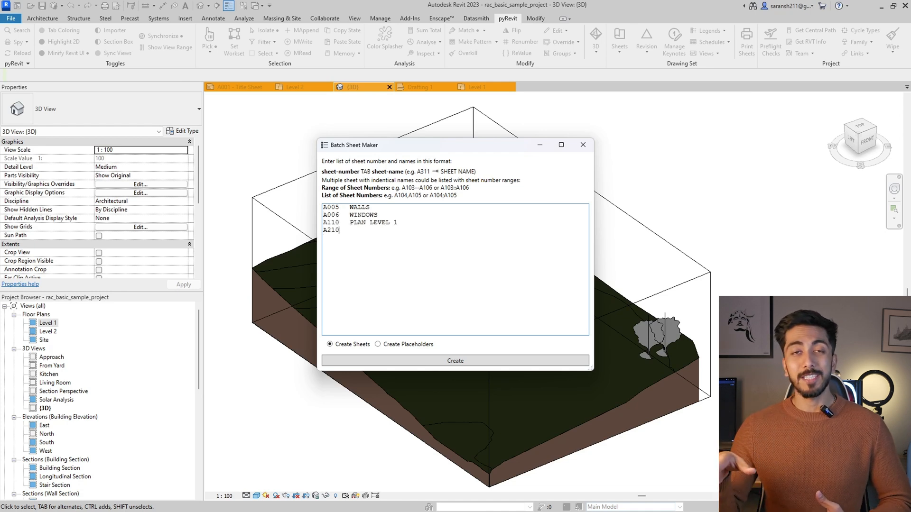
text(PLAN)
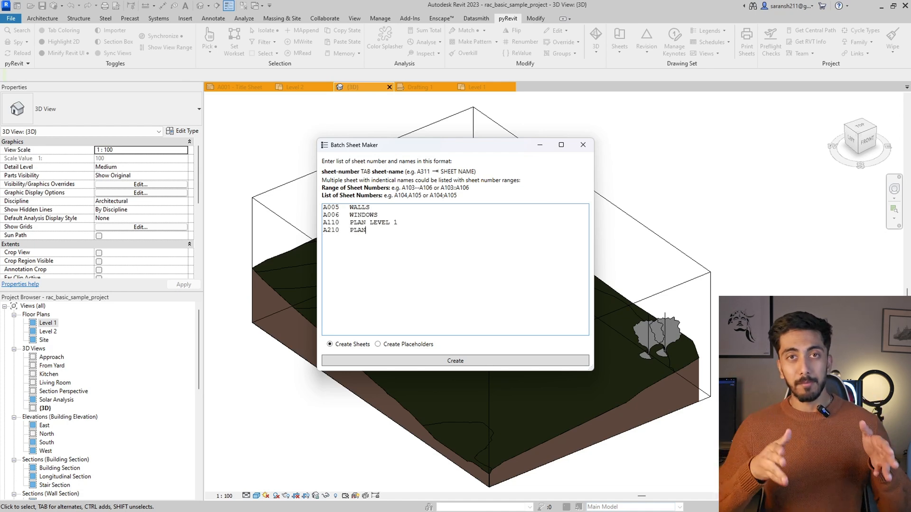
text(LEVEL2)
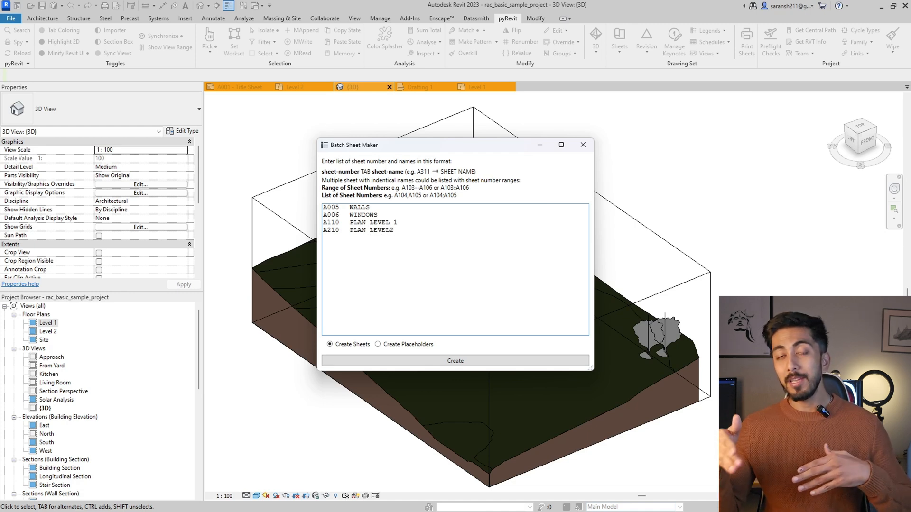
click(456, 360)
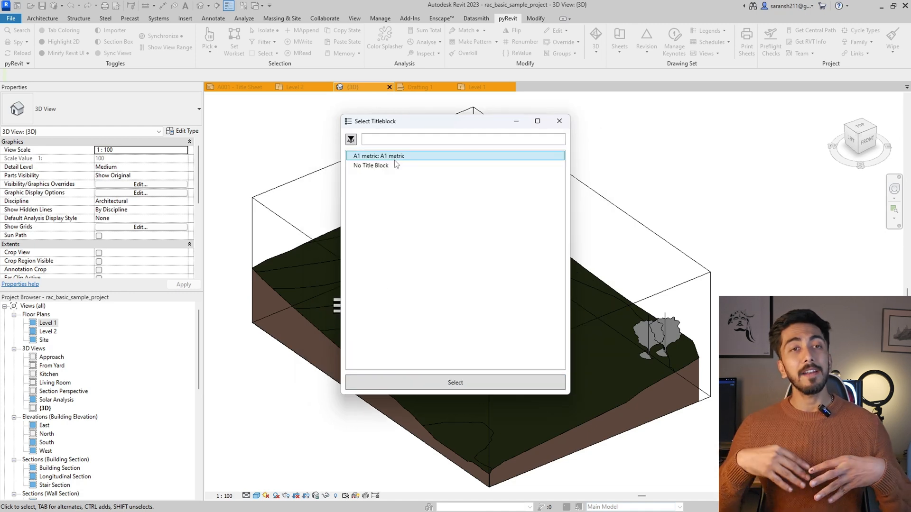
click(455, 383)
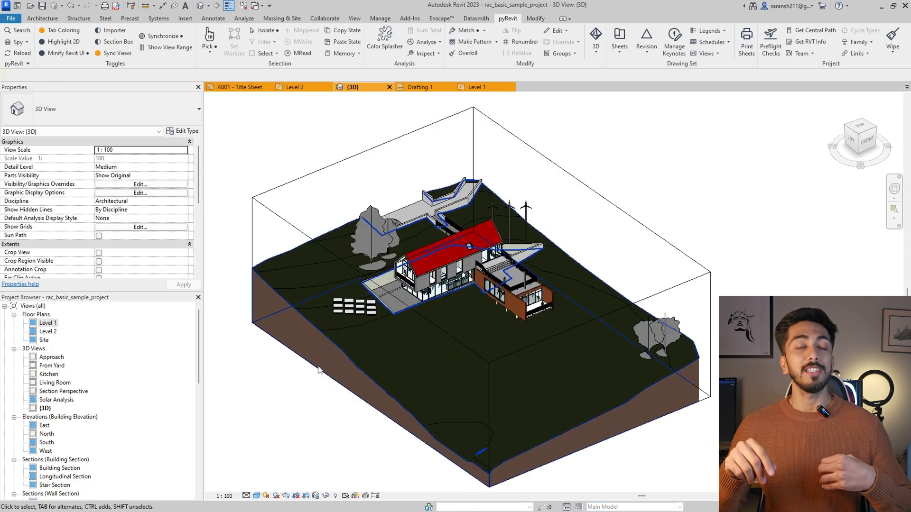
Select sheets A005, A006, A110 and A210 in the Project Browser to inspect them
scroll(down, 3)
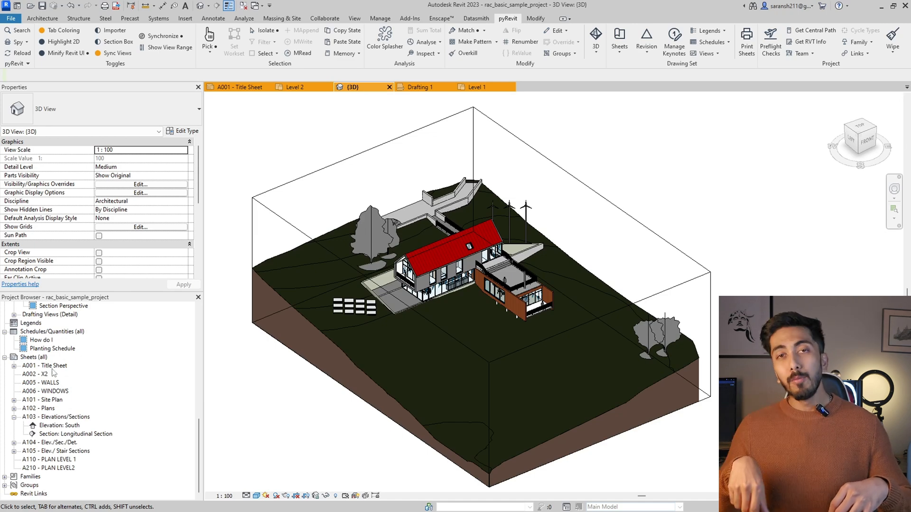
click(49, 382)
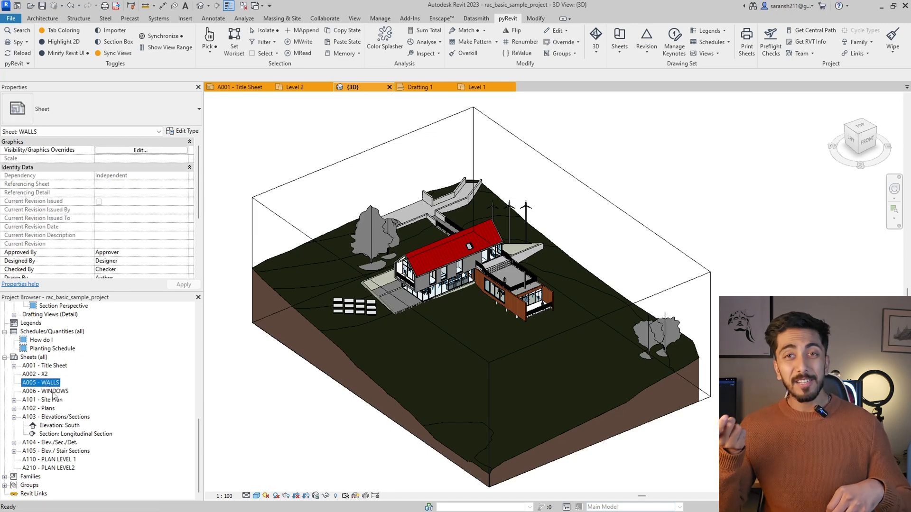
click(46, 391)
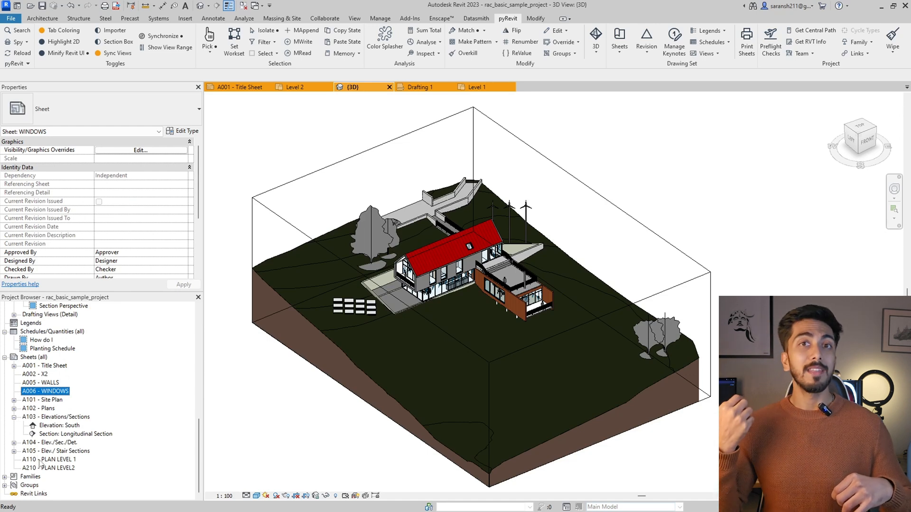
click(49, 468)
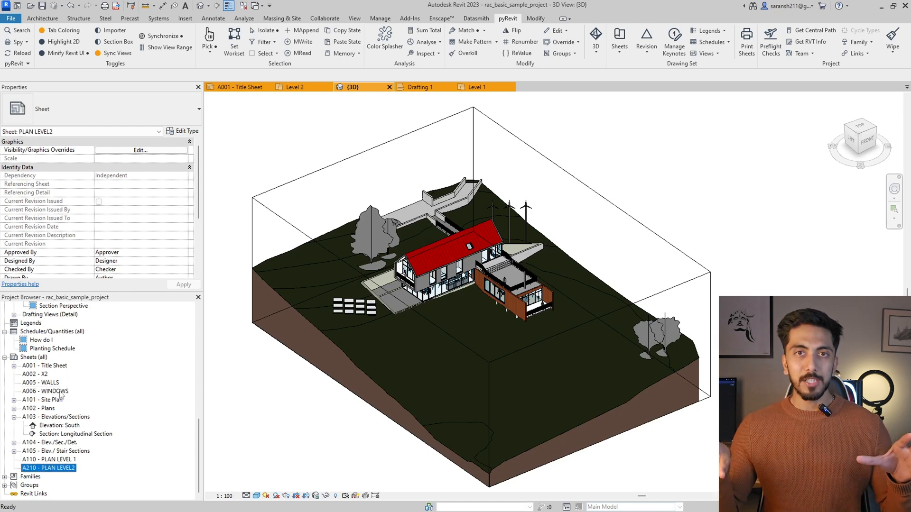
click(41, 383)
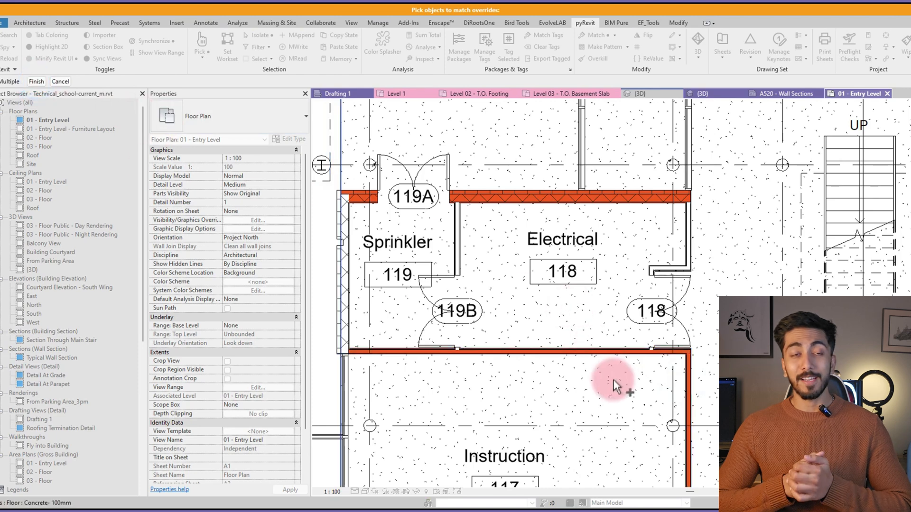
mouse_move(550, 200)
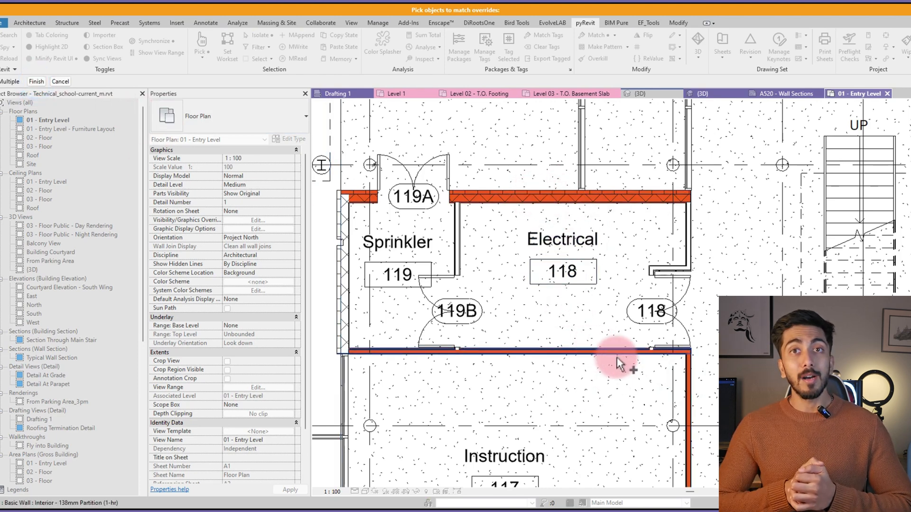
Pick the override target wall, then copy the Cool Legend into Project1
click(783, 94)
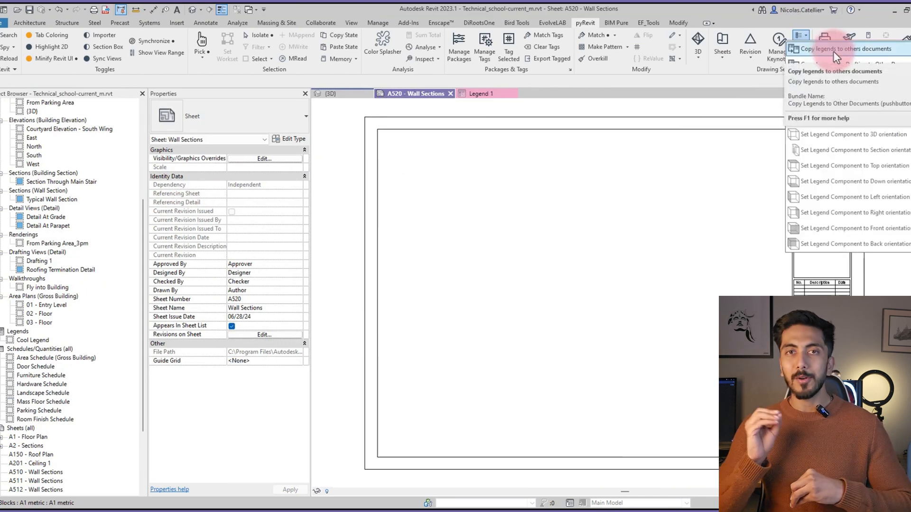
click(834, 49)
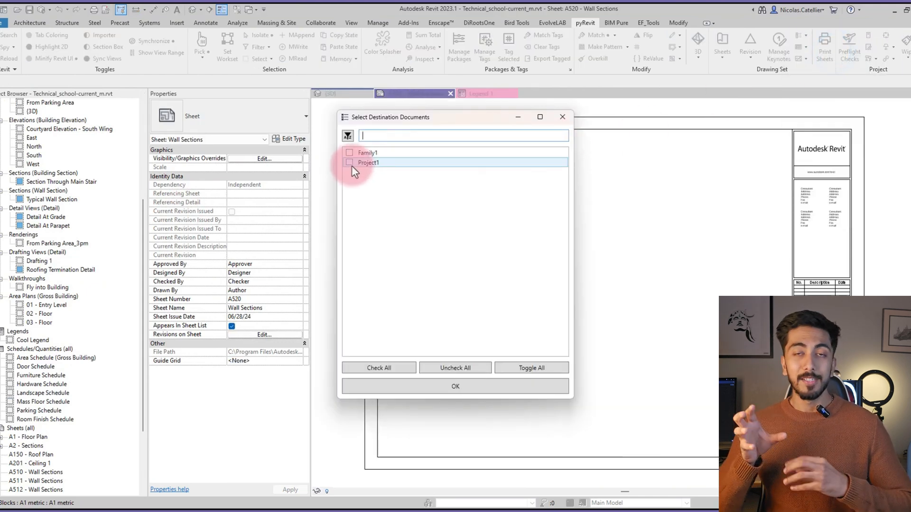
click(349, 163)
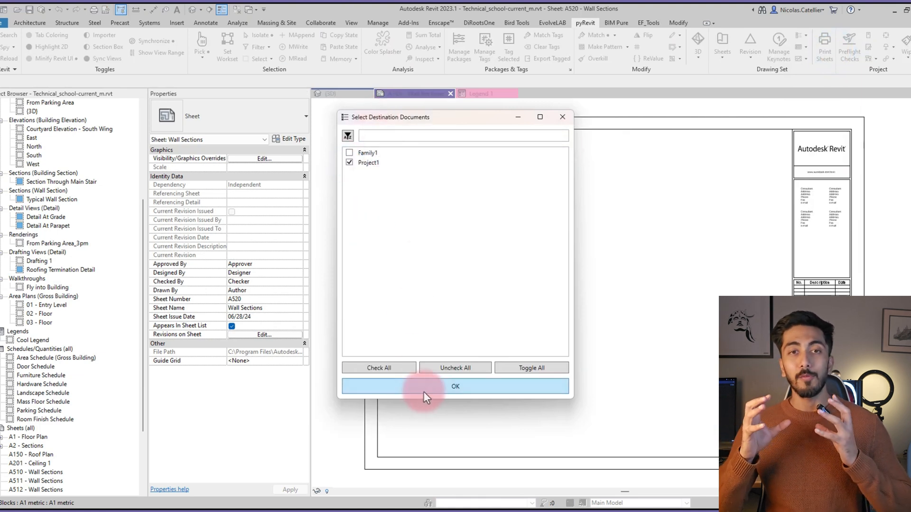
click(454, 386)
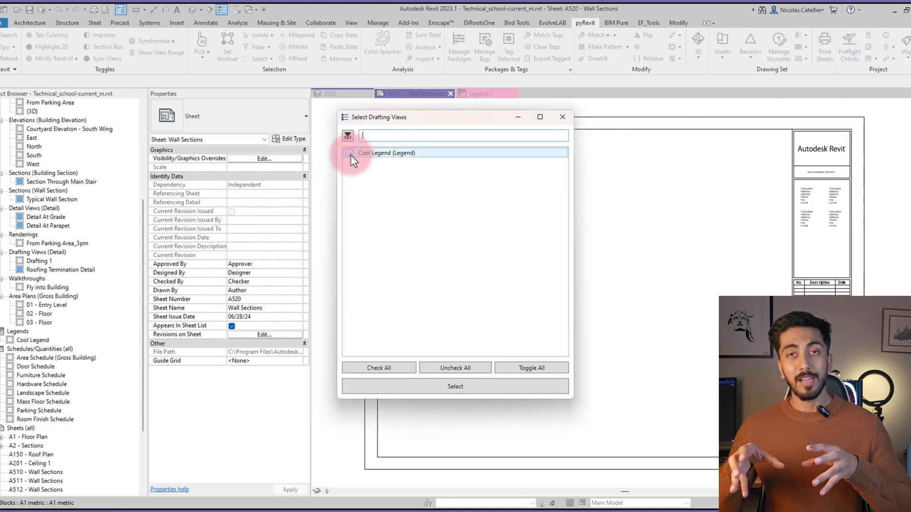
click(455, 387)
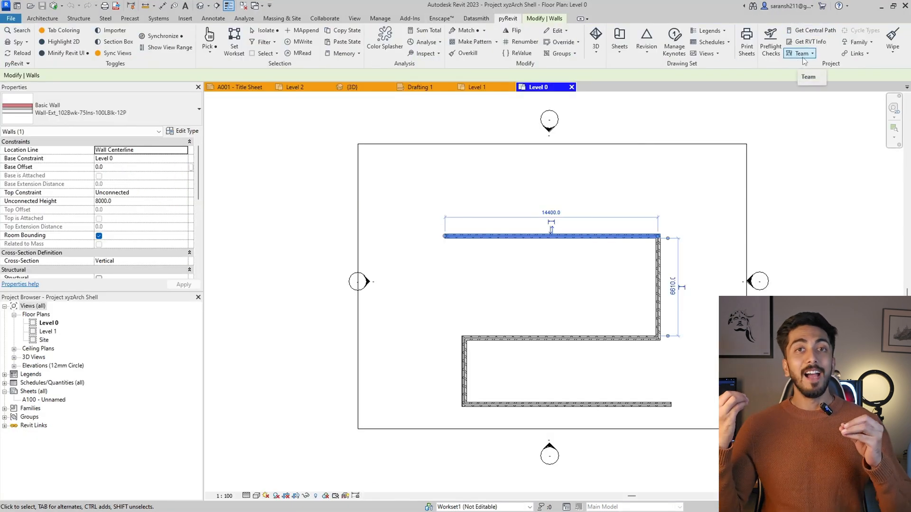
Run Who Did That on the top wall to report its creator and last editor
click(800, 53)
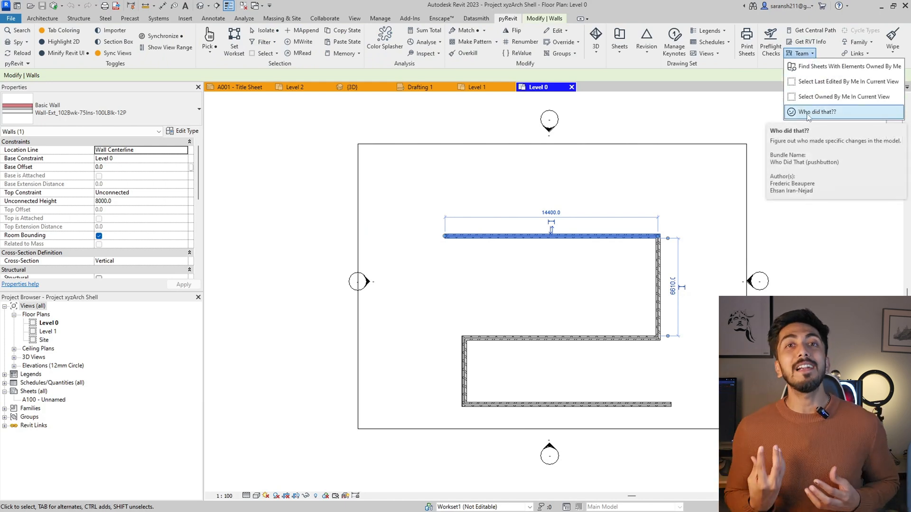
click(807, 111)
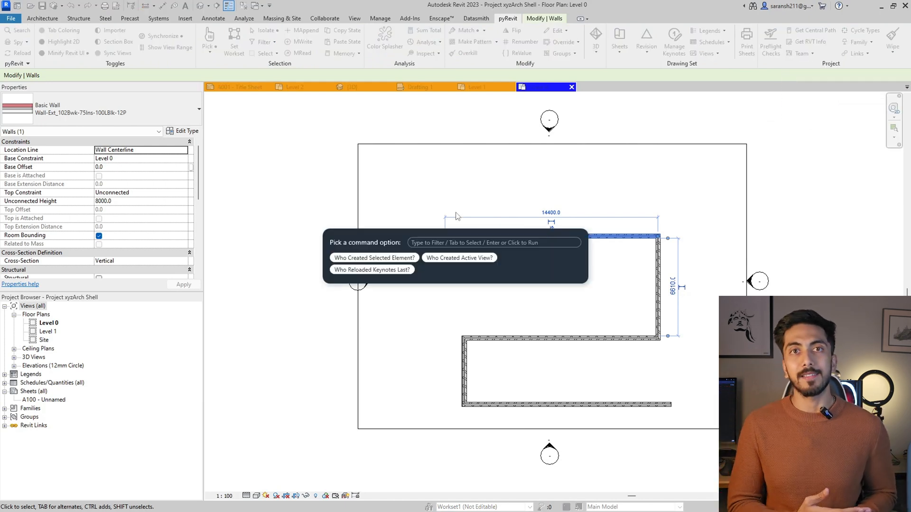
mouse_move(373, 257)
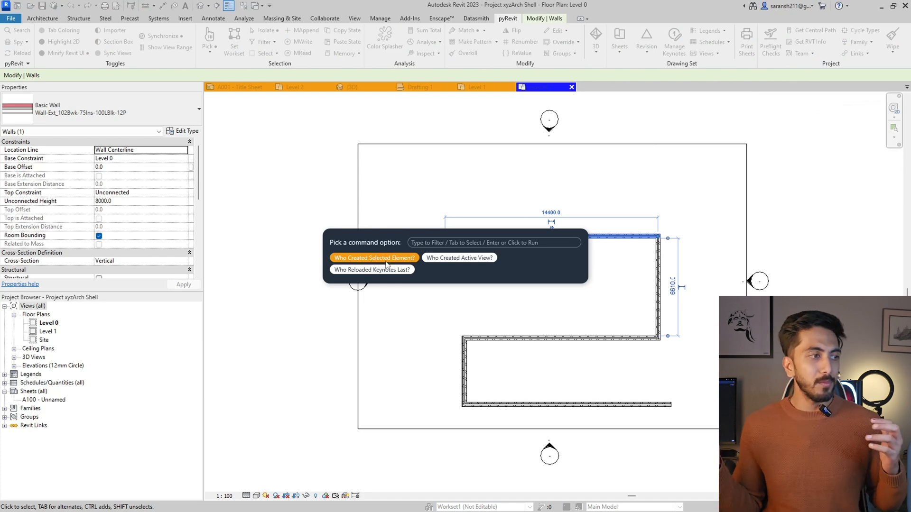
click(374, 258)
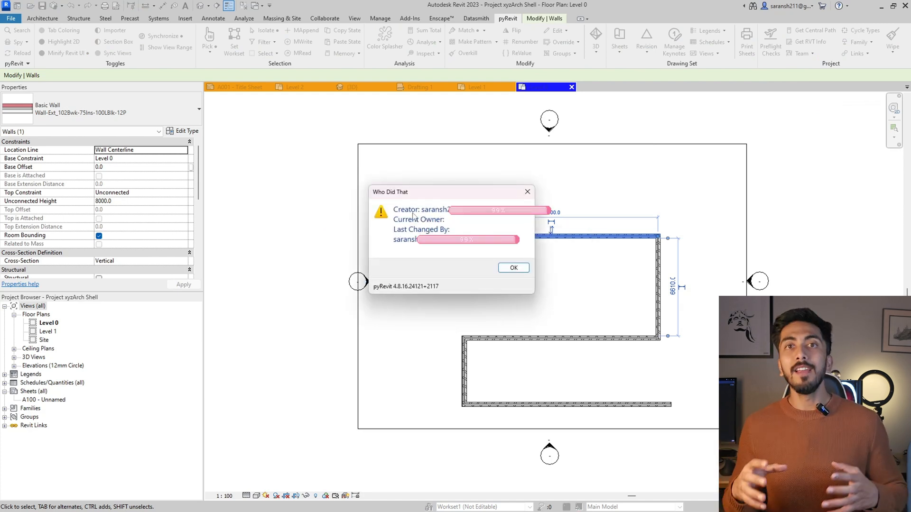
mouse_move(457, 253)
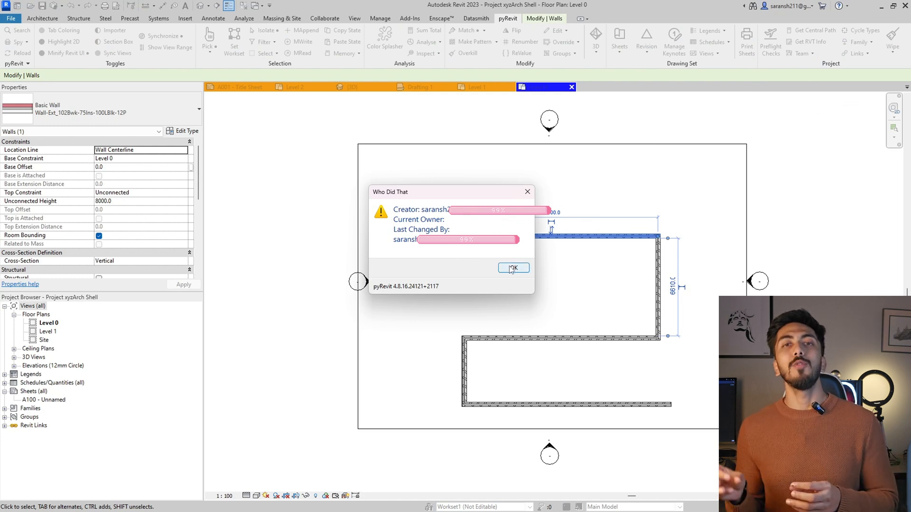
click(513, 267)
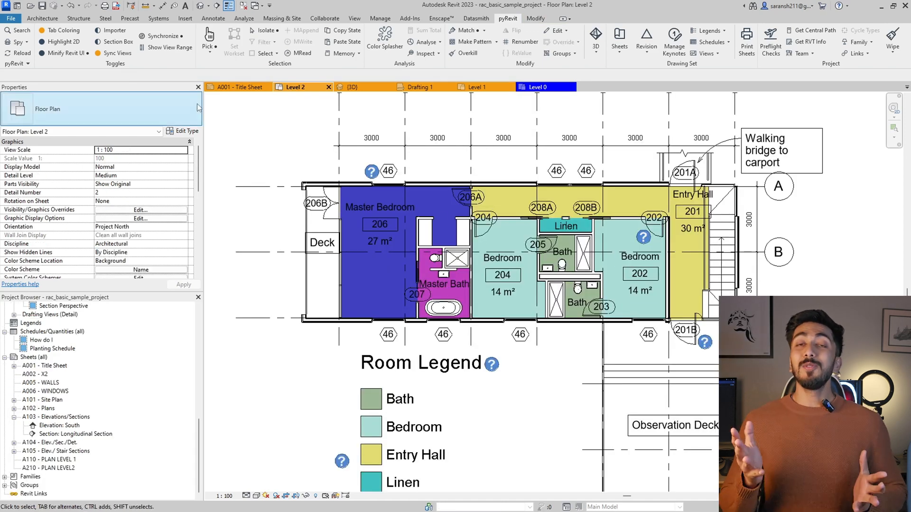
mouse_move(208, 34)
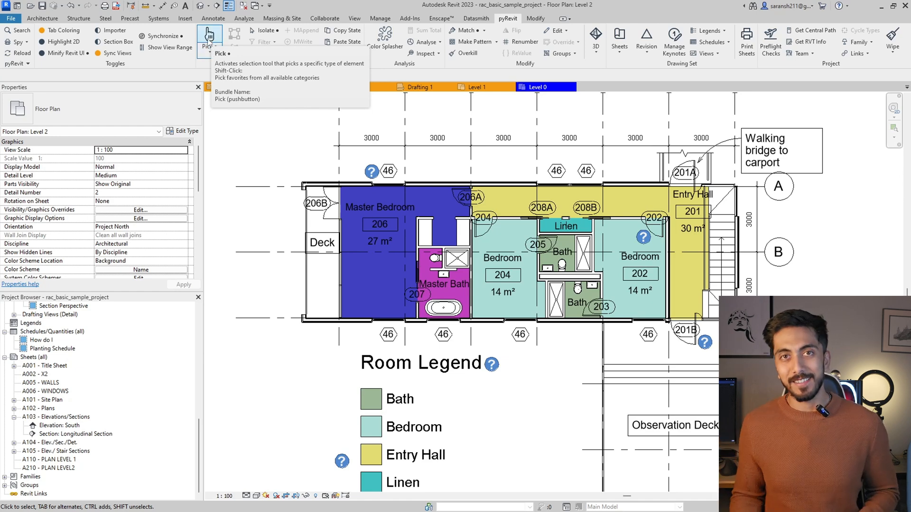
Launch pyRevit's Pick tool to select elements of a single category
click(209, 36)
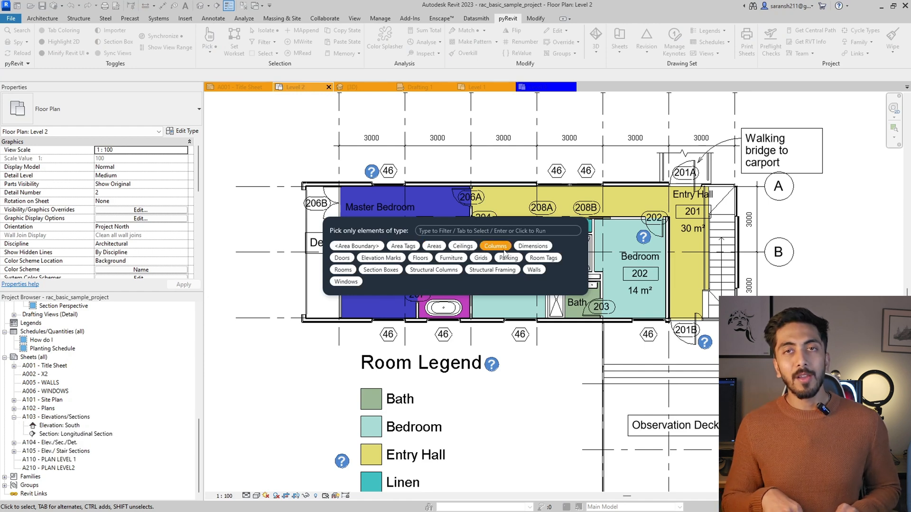
mouse_move(491, 270)
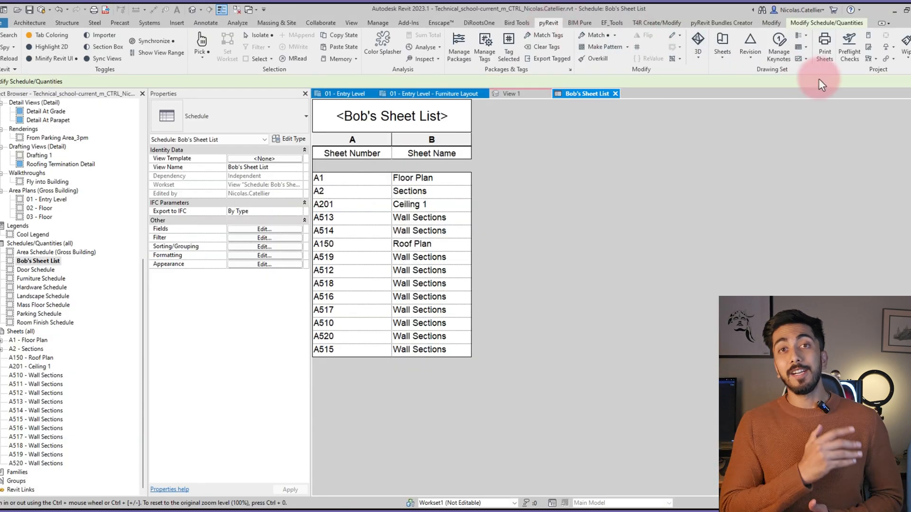
Open Print Sheets, choose Bob's Sheet List as the sheet index, and open the printer dropdown
click(824, 44)
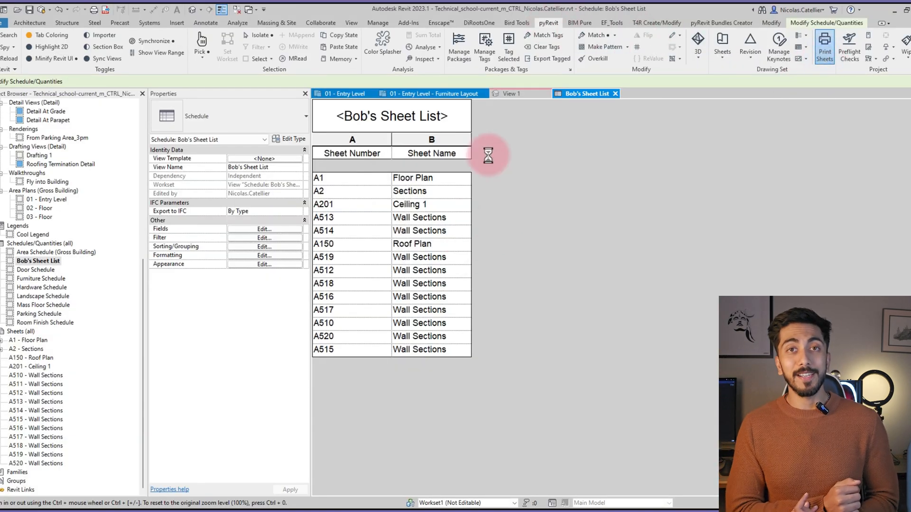
click(823, 47)
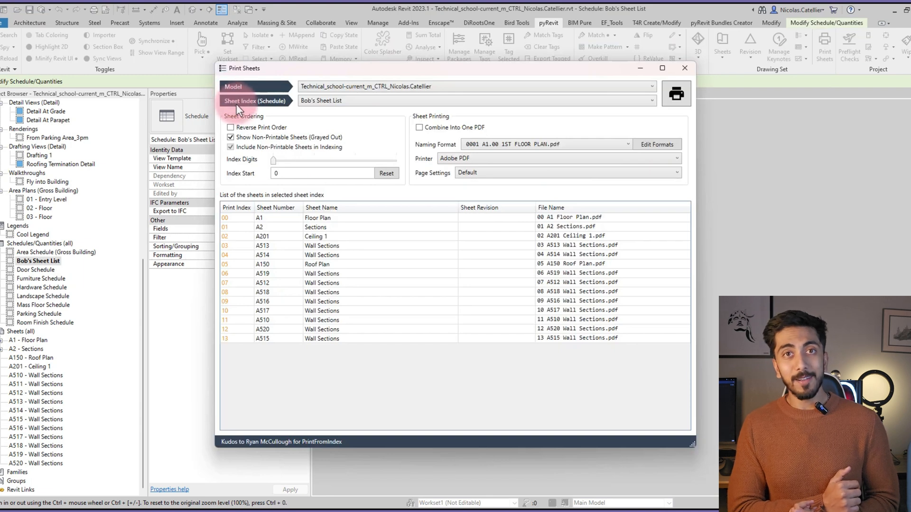
click(474, 100)
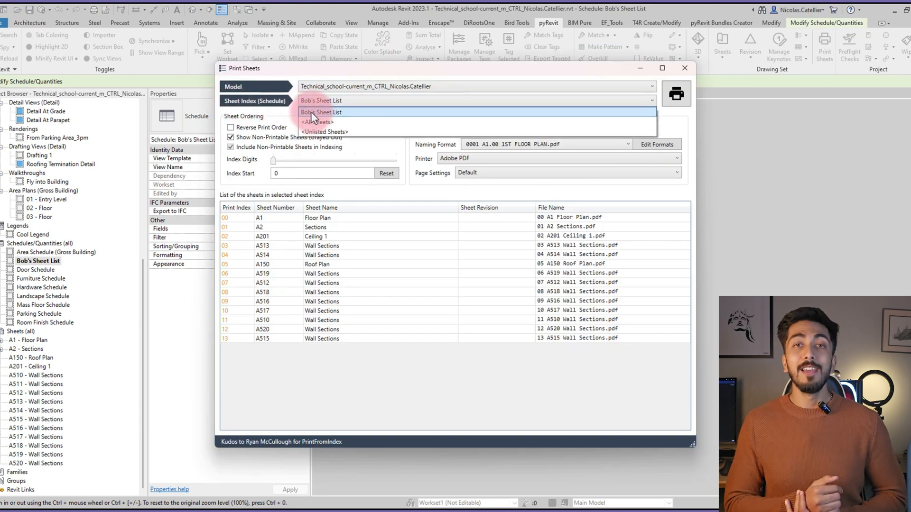
click(321, 112)
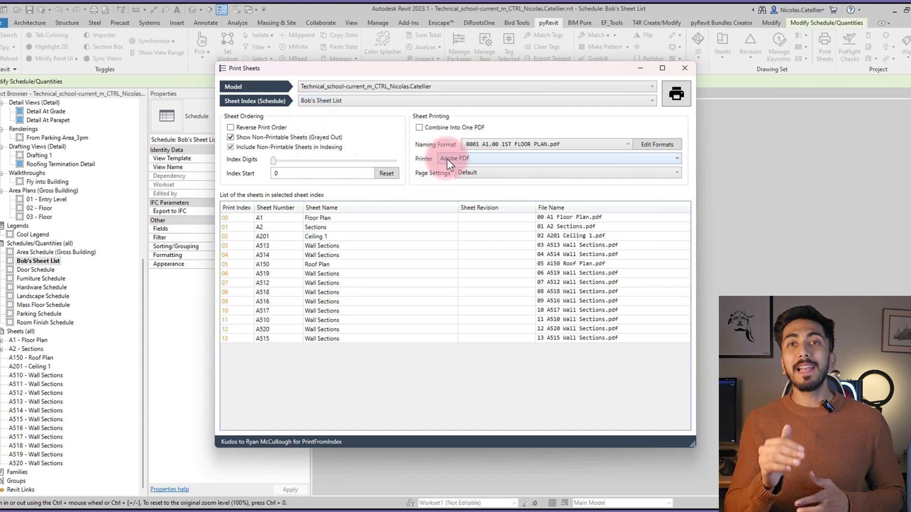
click(419, 127)
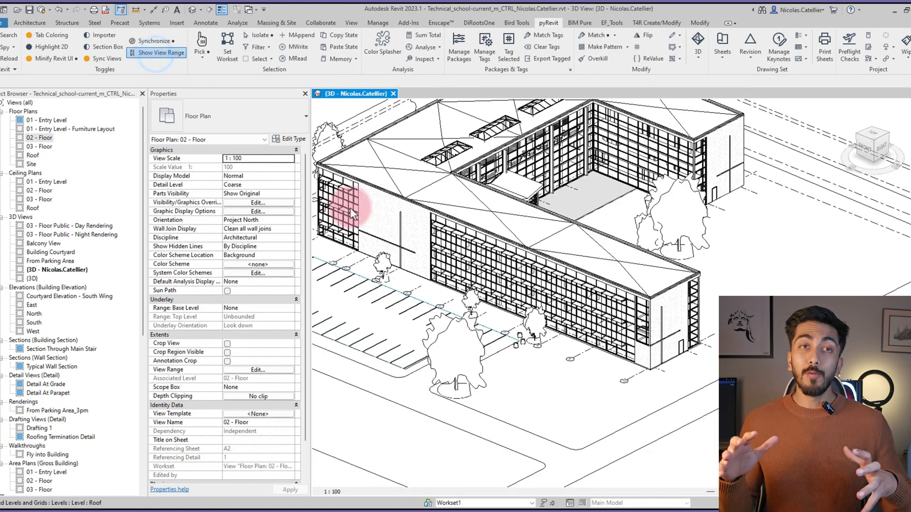
Show the view ranges of the 02 - Floor and Level 2 plans in 3D
click(156, 52)
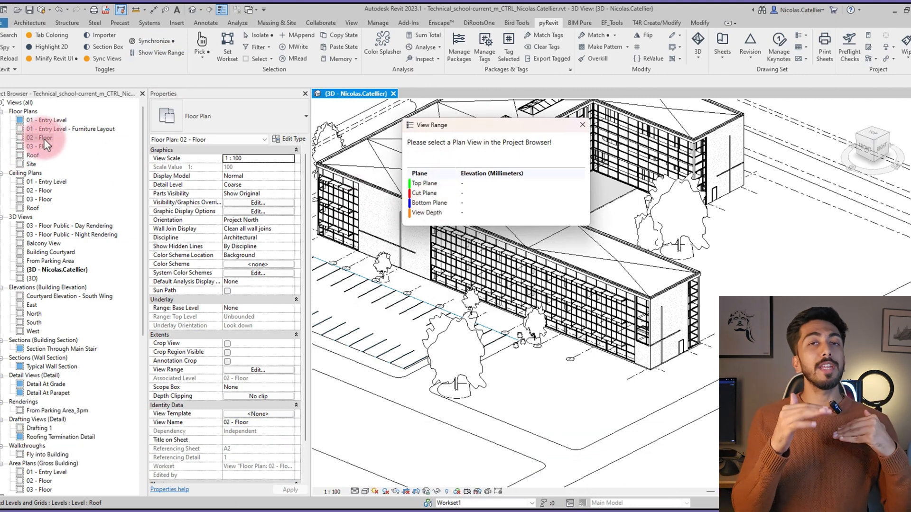
click(39, 138)
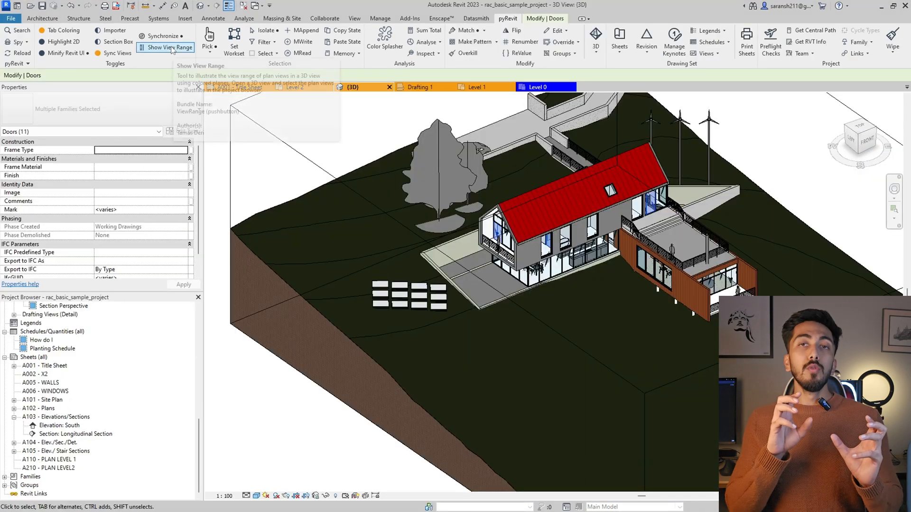
click(169, 47)
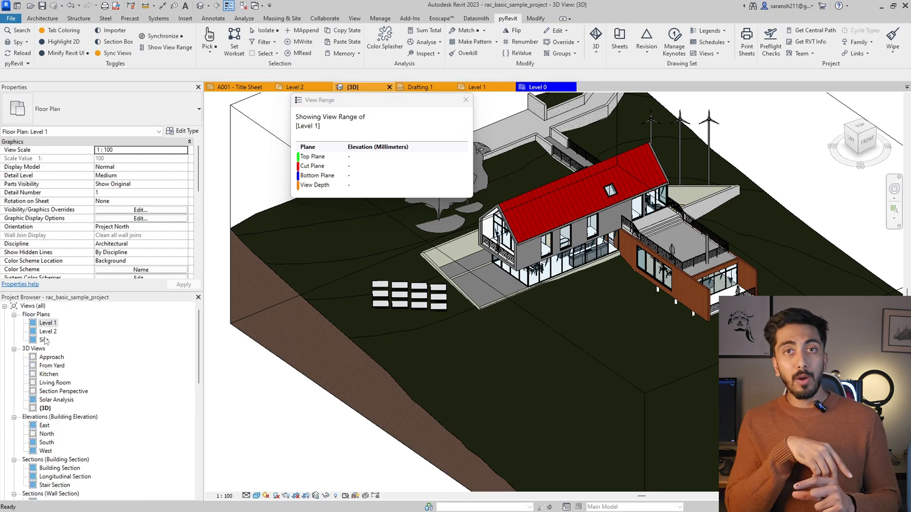
click(49, 331)
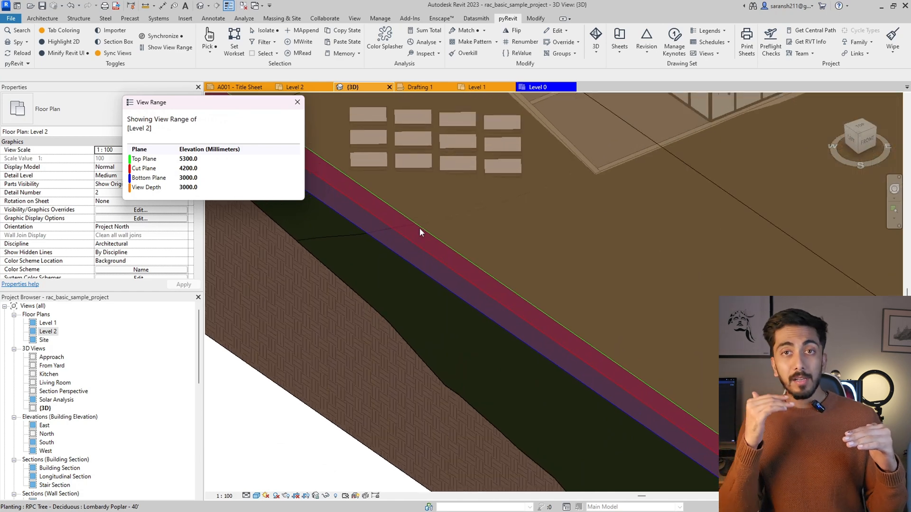
mouse_move(378, 250)
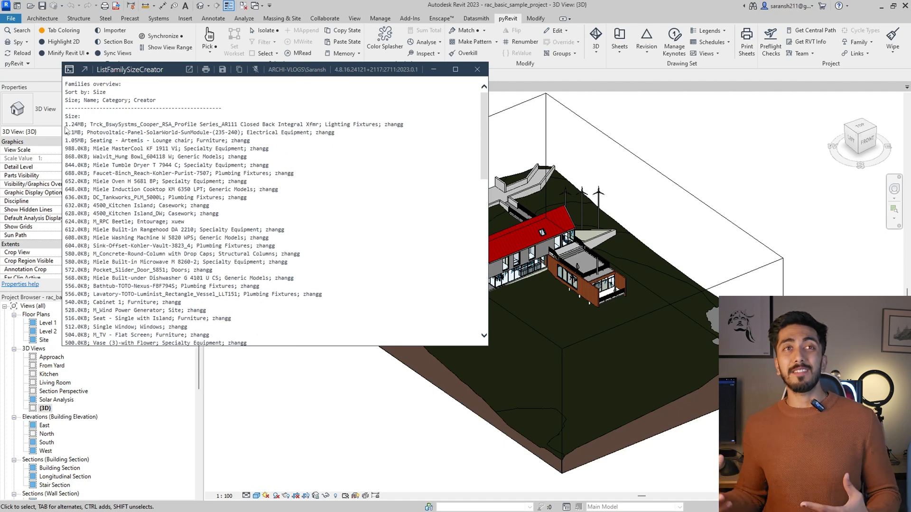
Highlight the largest families in the family size report and scroll through the list
drag(65, 124, 107, 173)
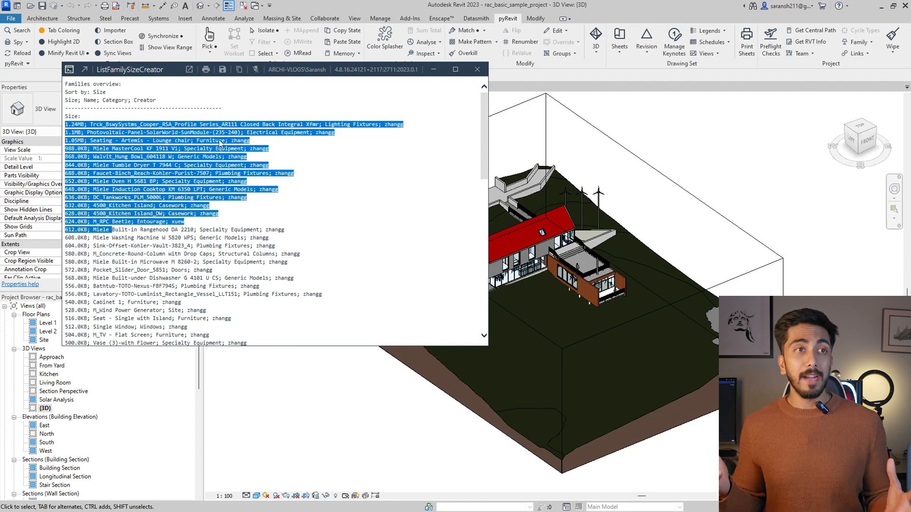
scroll(down, 3)
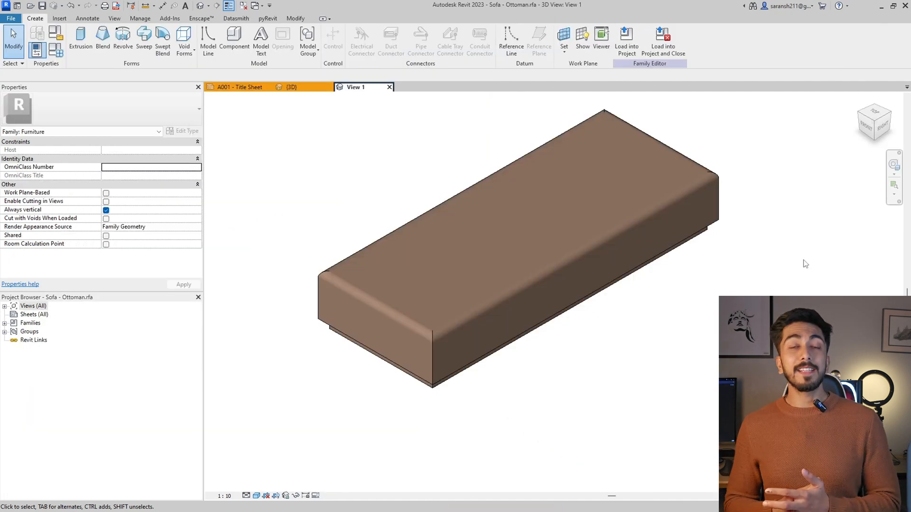
Bring up the pyRevit tab in the Sofa - Ottoman family editor
click(268, 18)
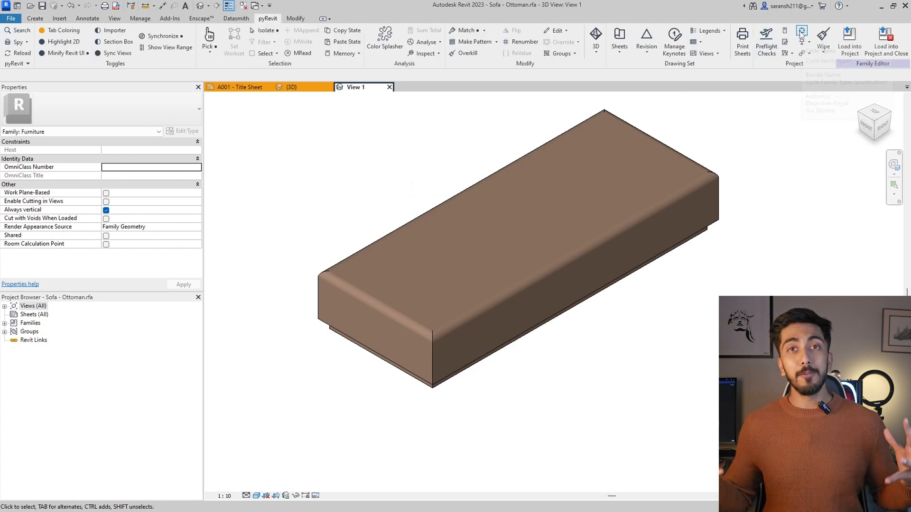
mouse_move(801, 32)
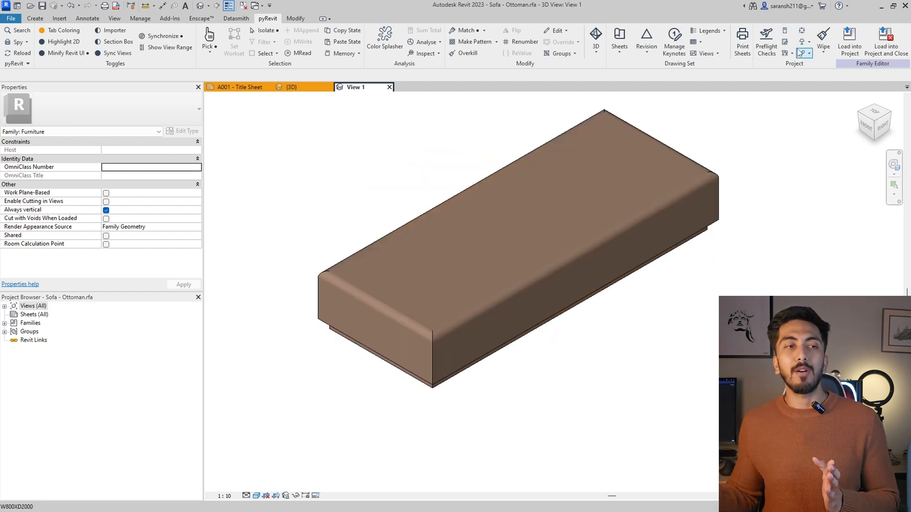
mouse_move(801, 34)
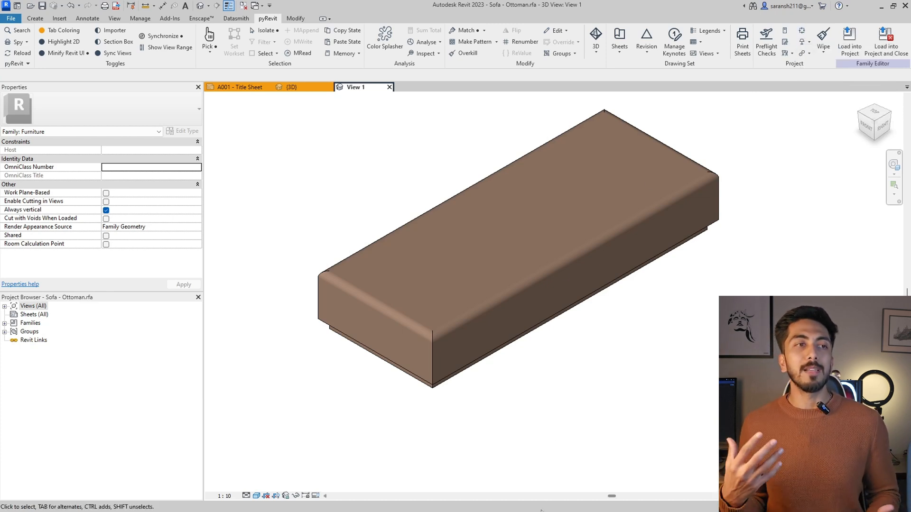
click(267, 501)
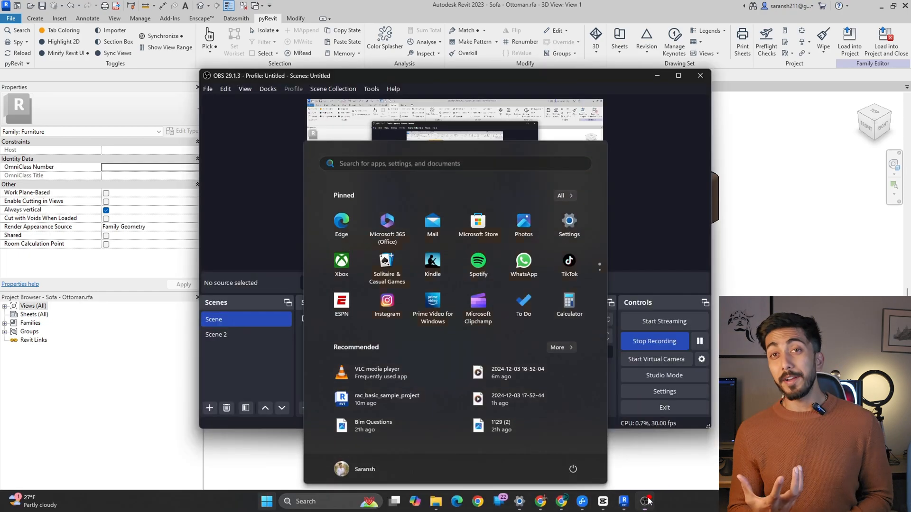